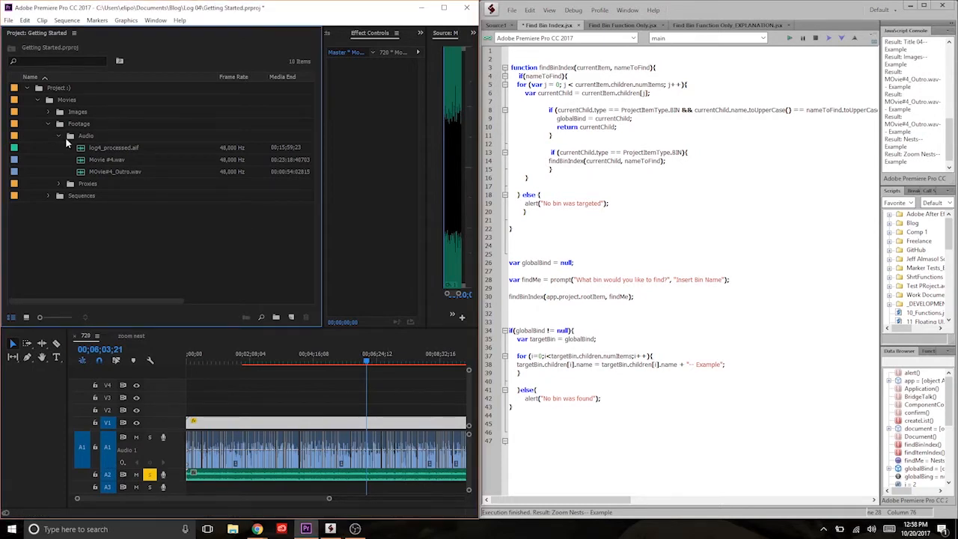
mouse_move(791, 39)
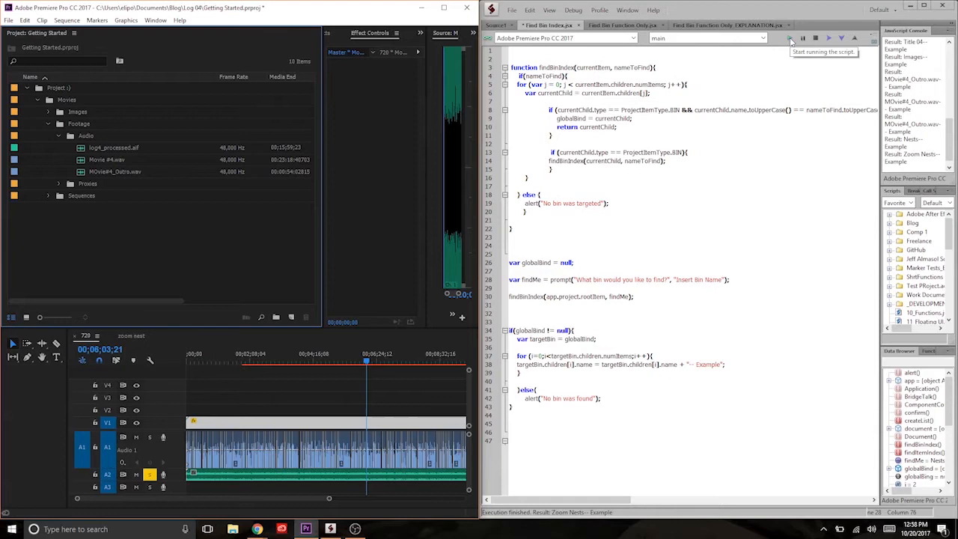
Run the script with 'Audio' in the Script Prompt, then select the renamed clips in Premiere
click(790, 39)
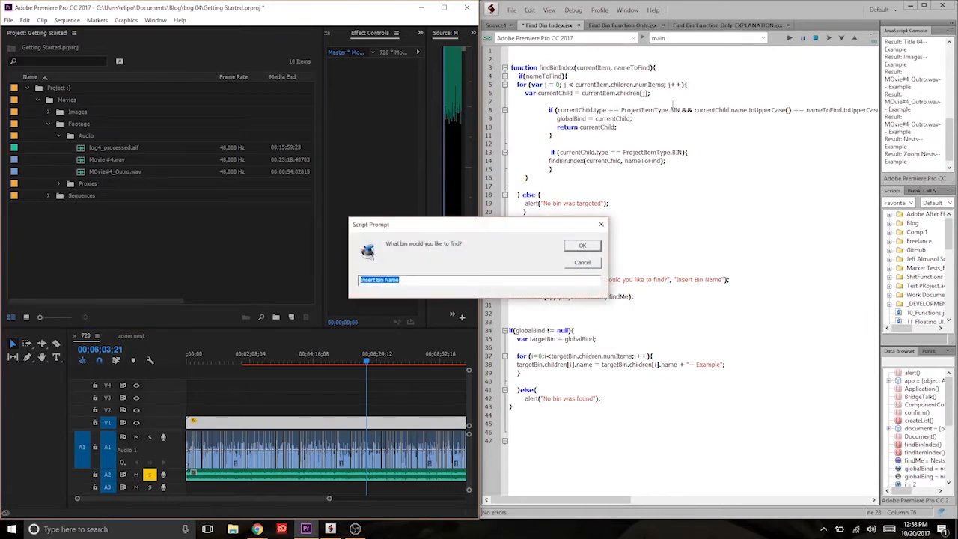
text(Audio)
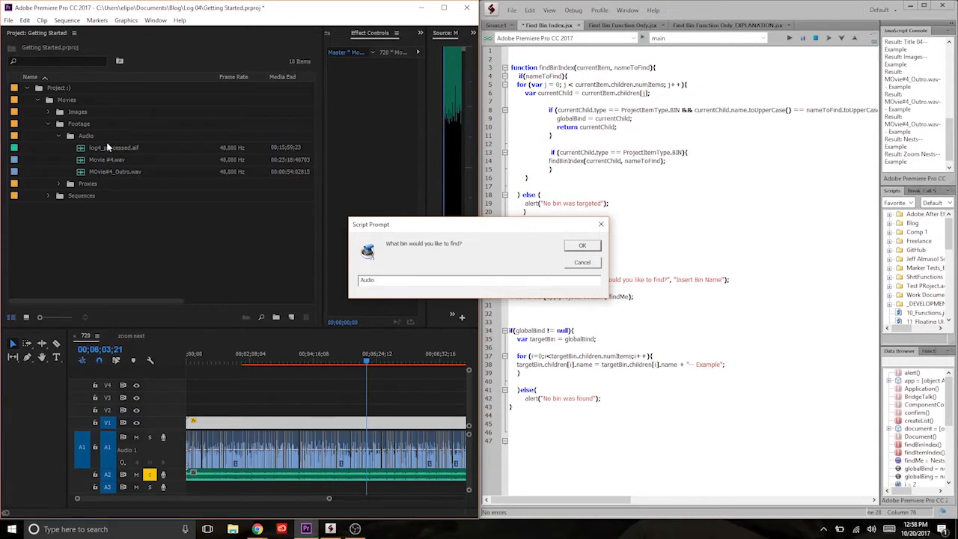
click(582, 245)
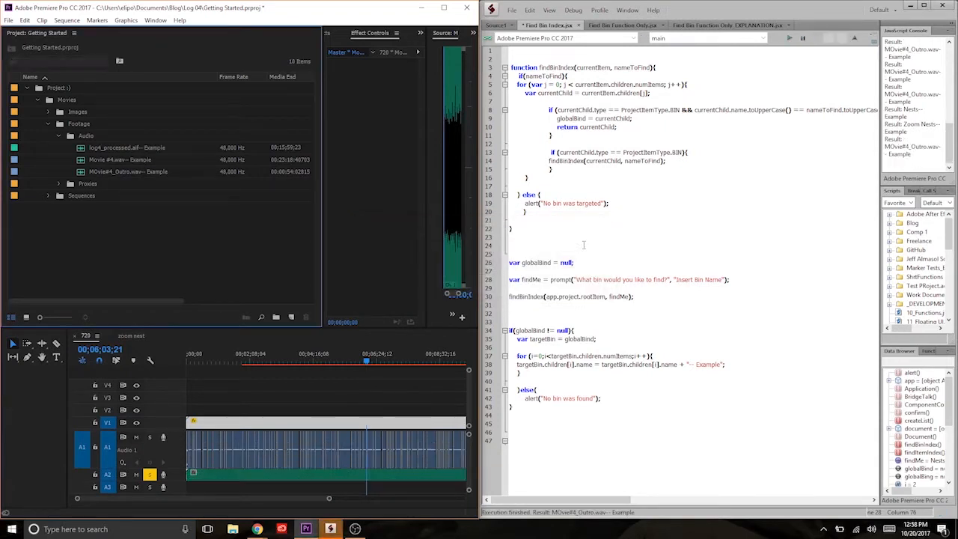
click(127, 159)
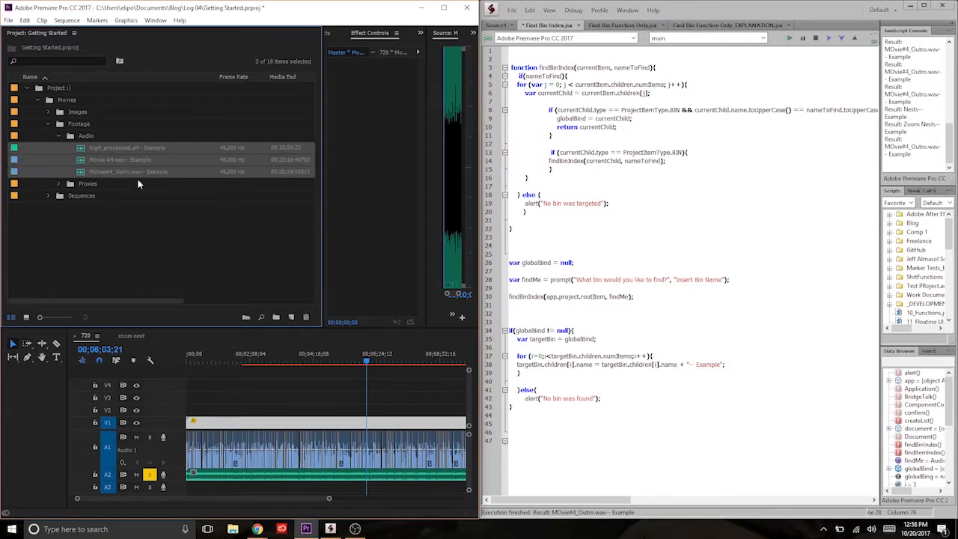
mouse_move(152, 236)
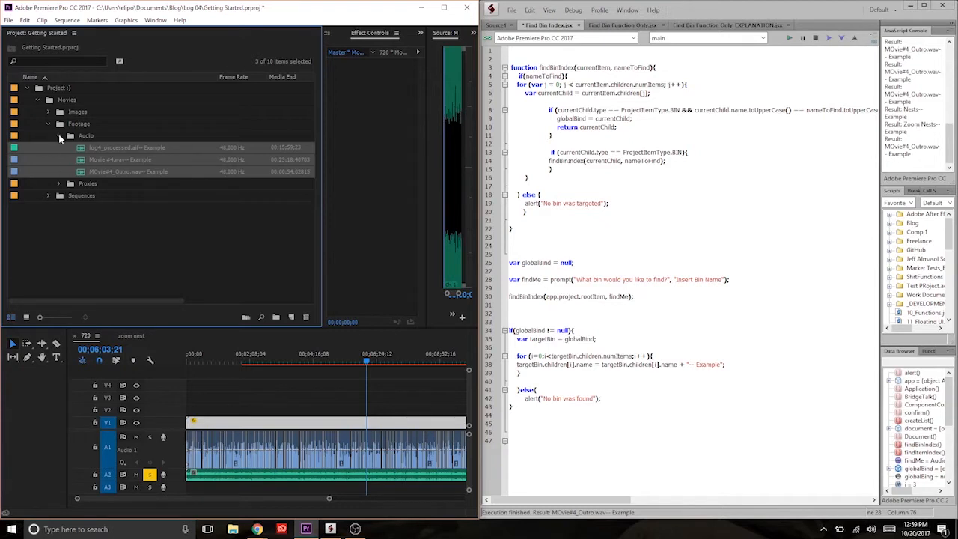
Collapse and re-expand the Audio bin, then fold the project tree down to its root
click(60, 135)
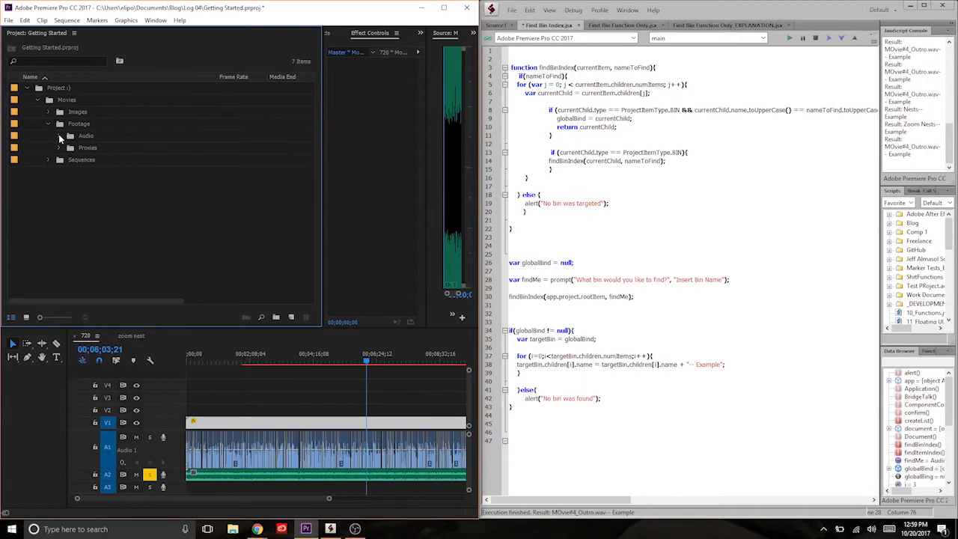
click(60, 135)
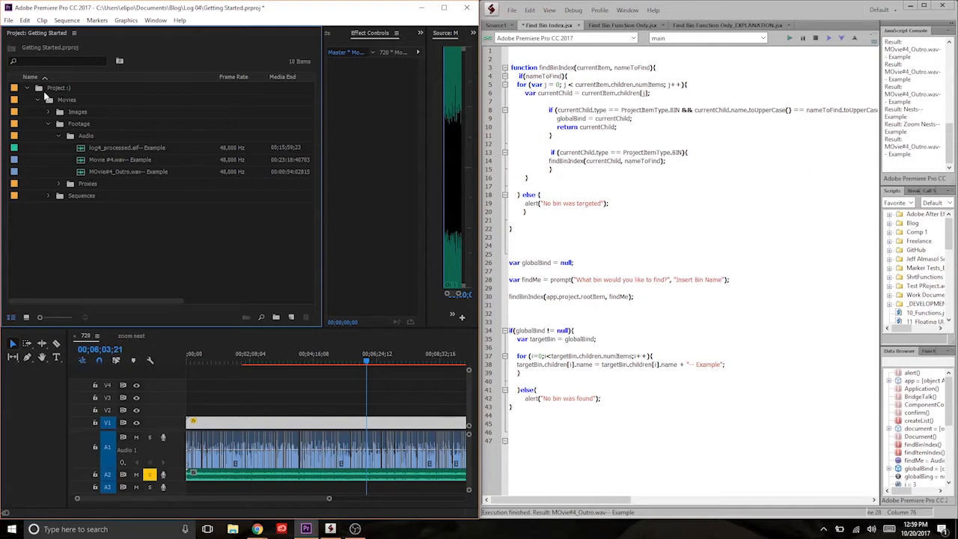
click(58, 87)
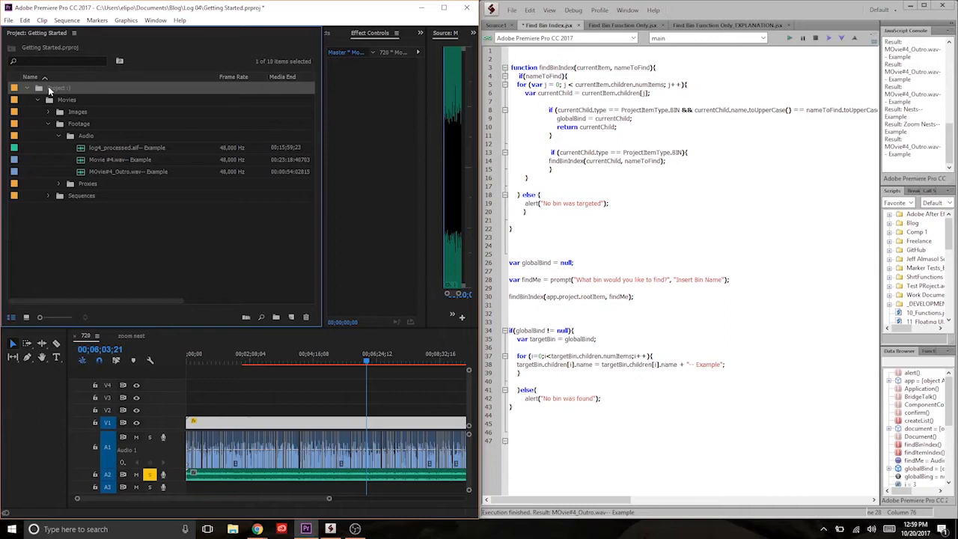
click(27, 87)
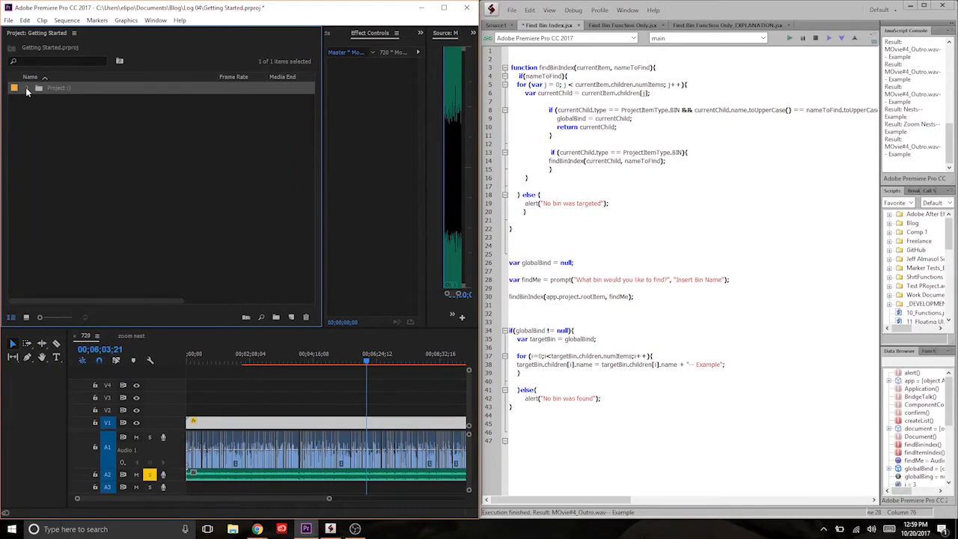
Expand the root, Movies and Sequences bins to reveal the nested Nests bins
click(25, 87)
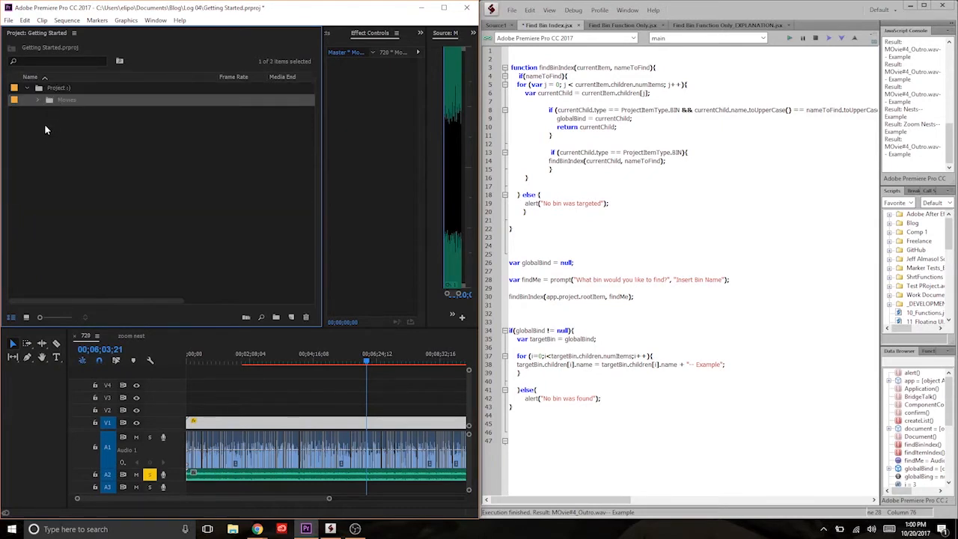
mouse_move(39, 101)
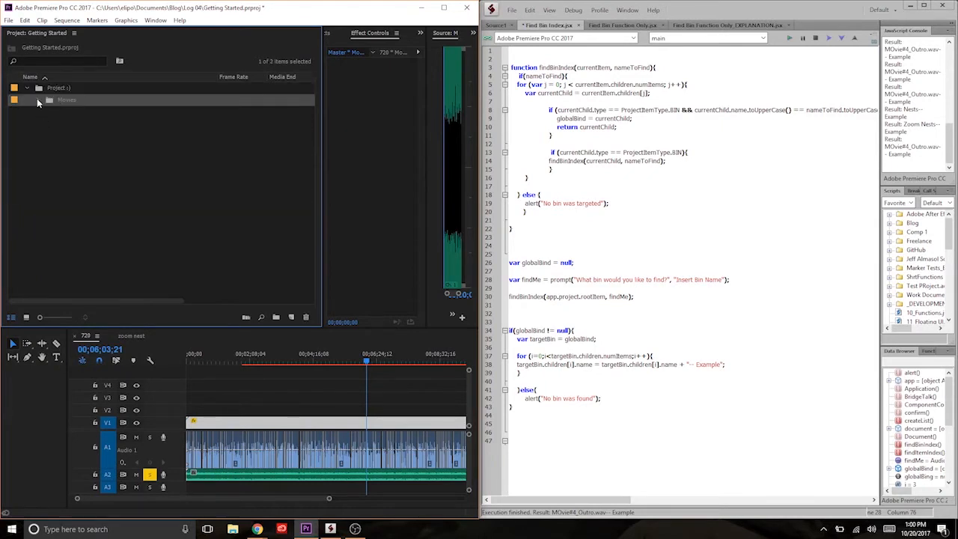
click(48, 99)
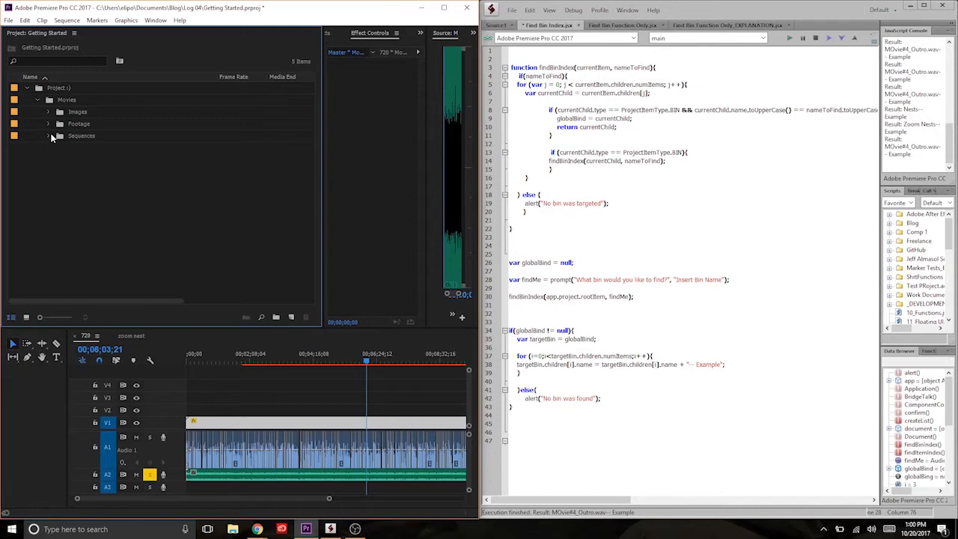
click(47, 135)
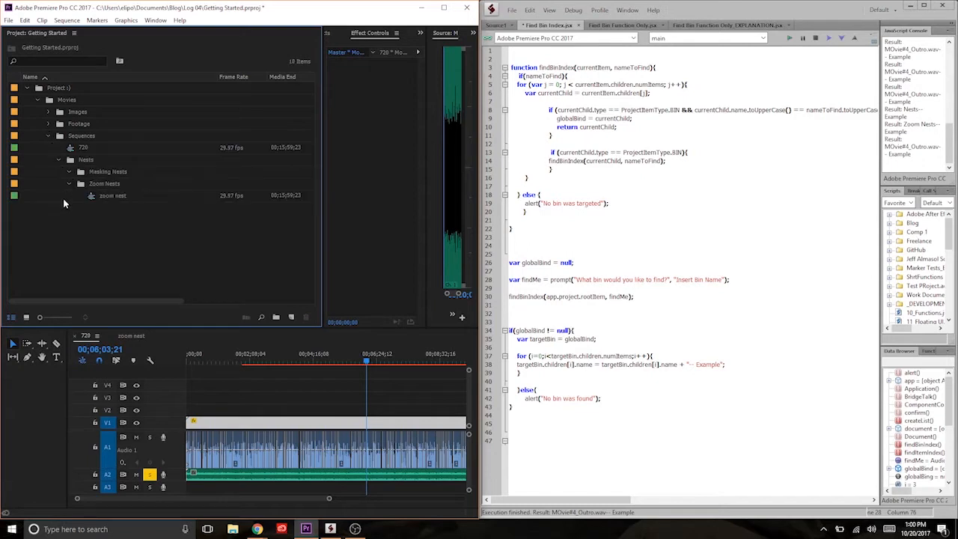
mouse_move(63, 204)
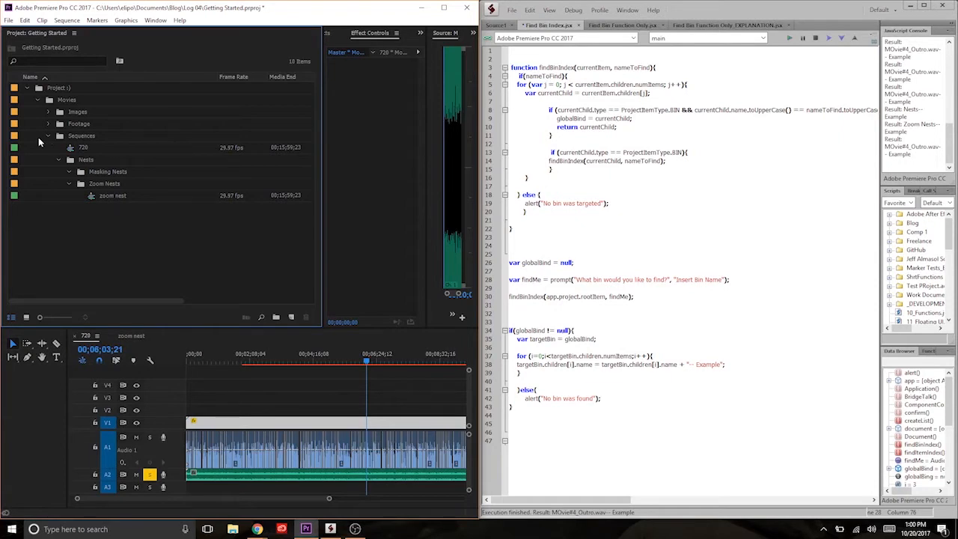
Collapse the whole project tree back to the root bin
click(27, 87)
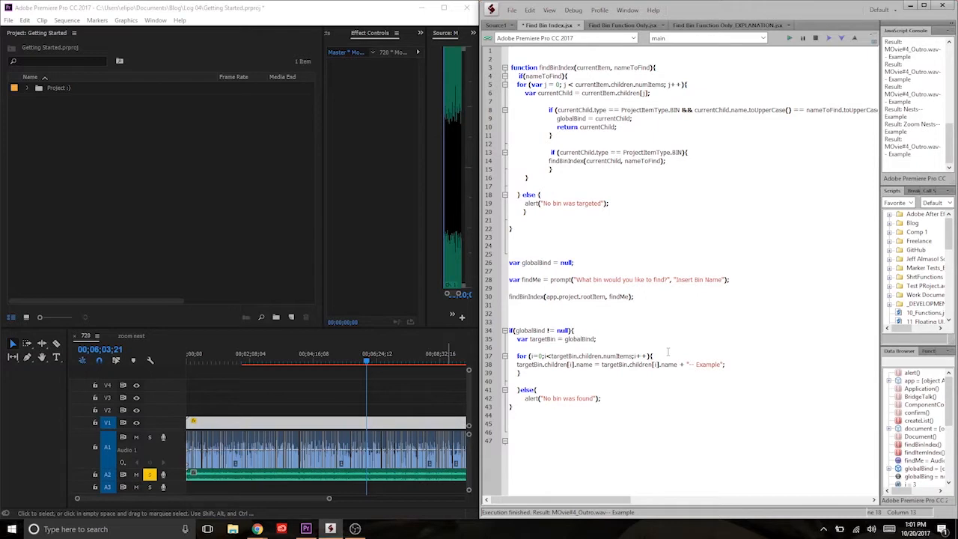
mouse_move(202, 242)
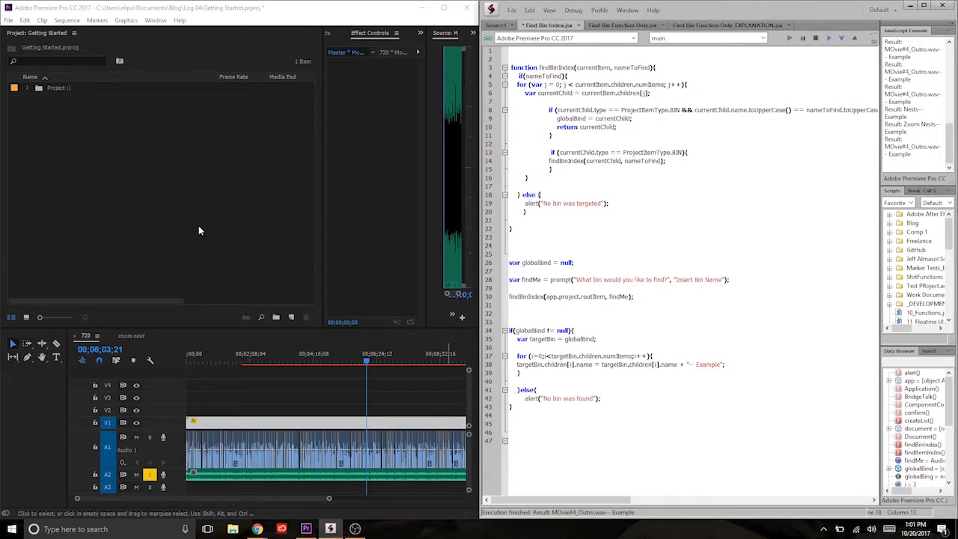
Expand the project tree down to Footage > Audio and select the Audio bin
click(27, 87)
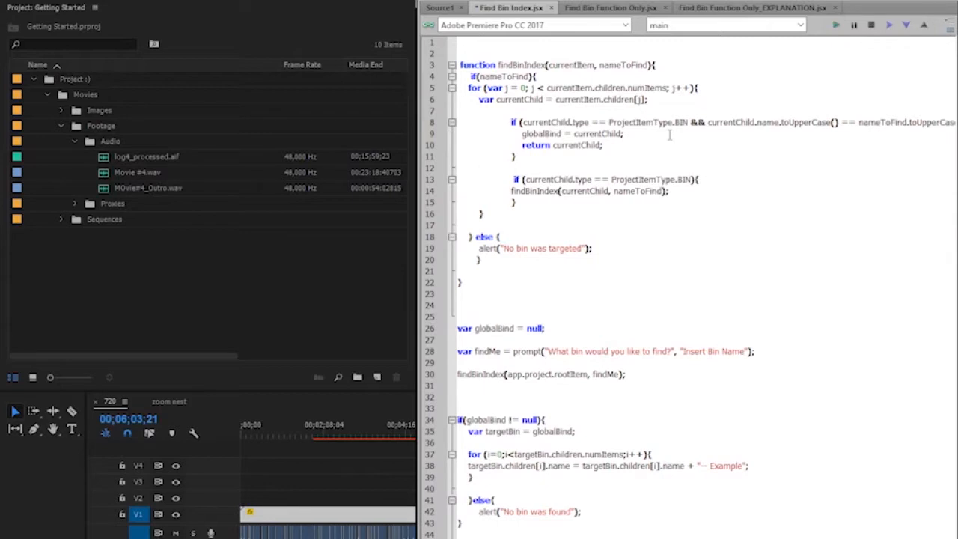
click(110, 141)
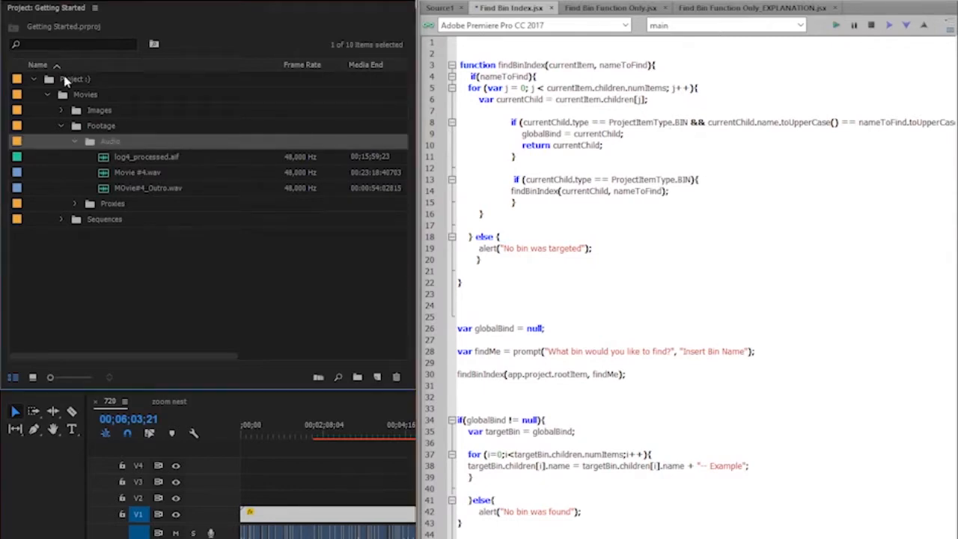
mouse_move(71, 84)
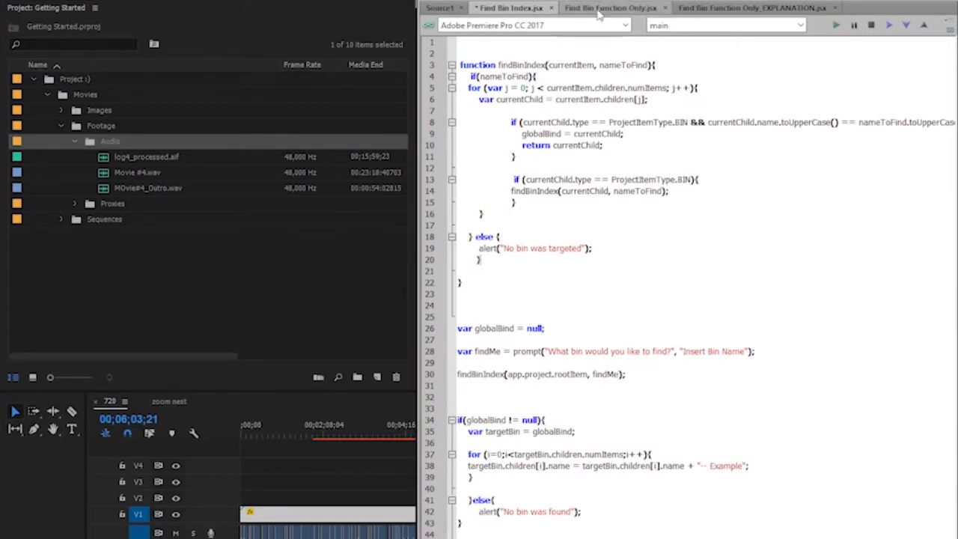
Review the Find Bin Function Only script, highlighting nameToFind, its if condition and the for loop
click(610, 7)
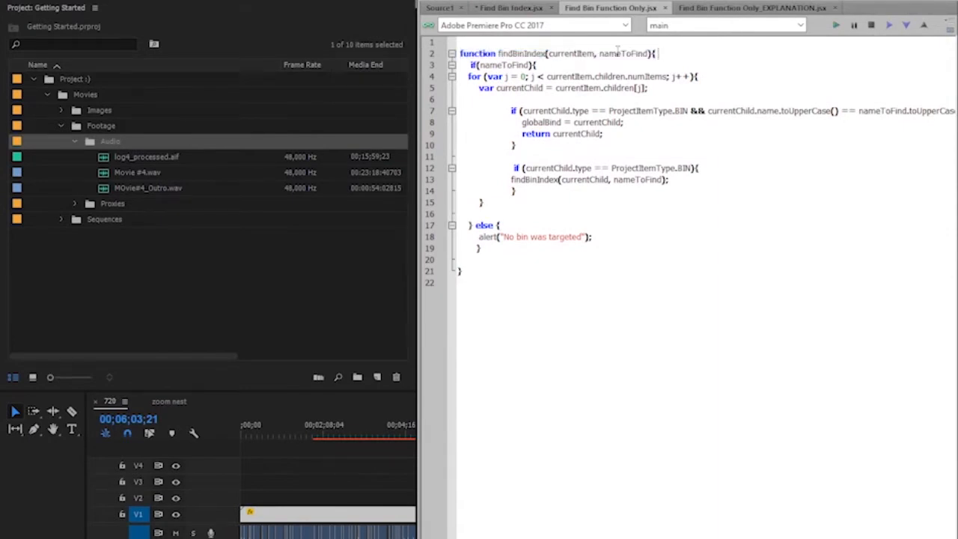
double_click(621, 54)
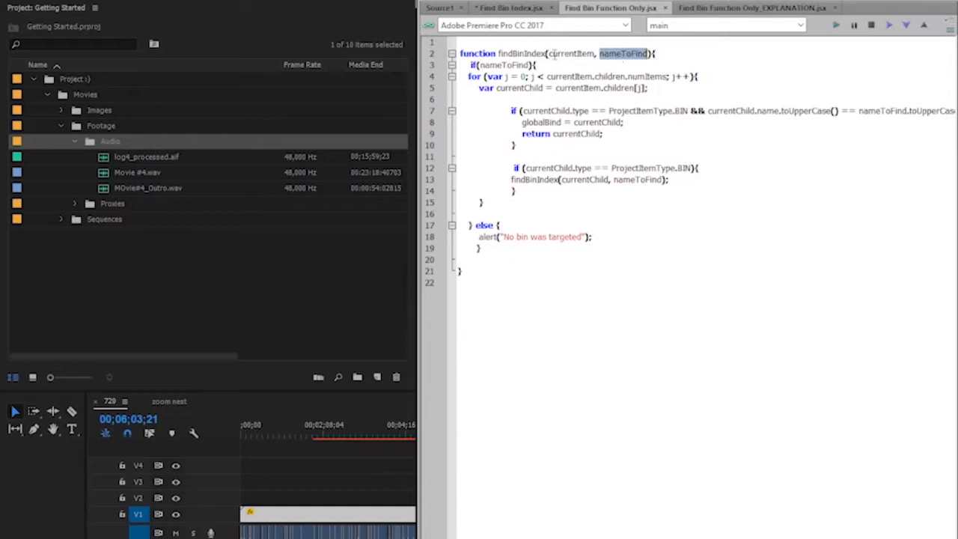
click(636, 54)
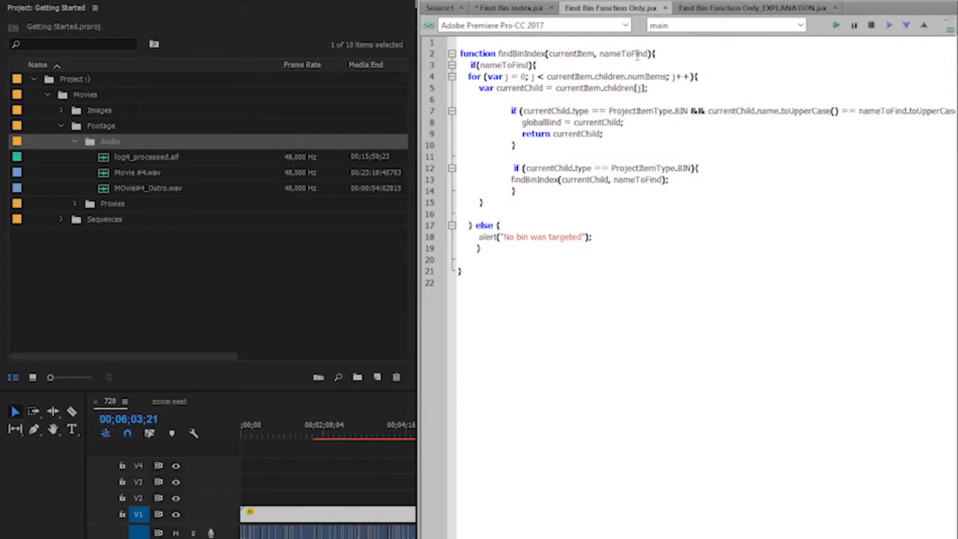
double_click(623, 54)
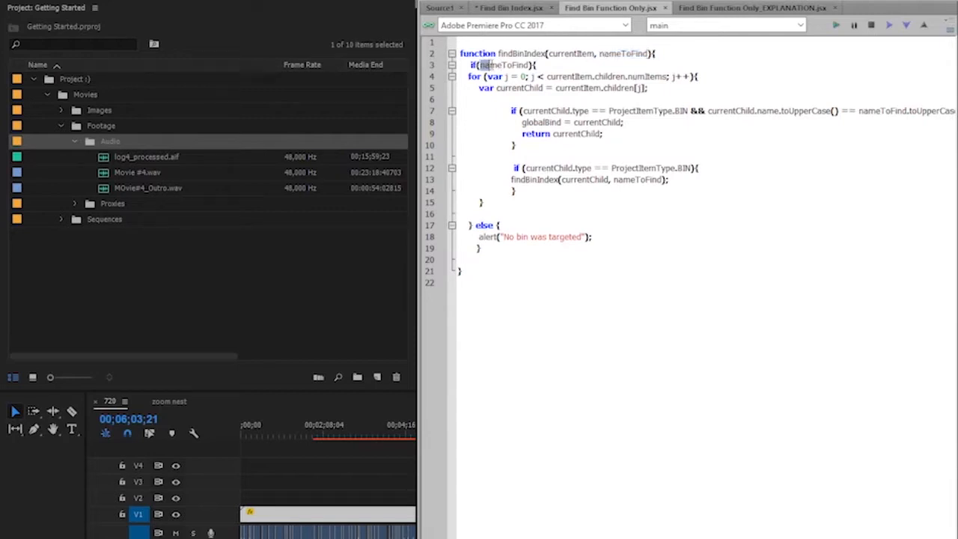
double_click(503, 64)
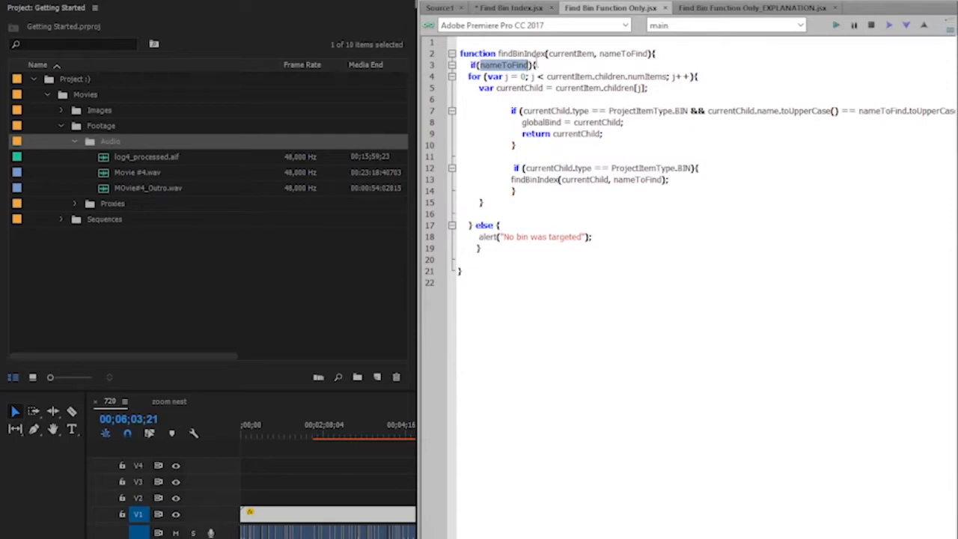
mouse_move(560, 70)
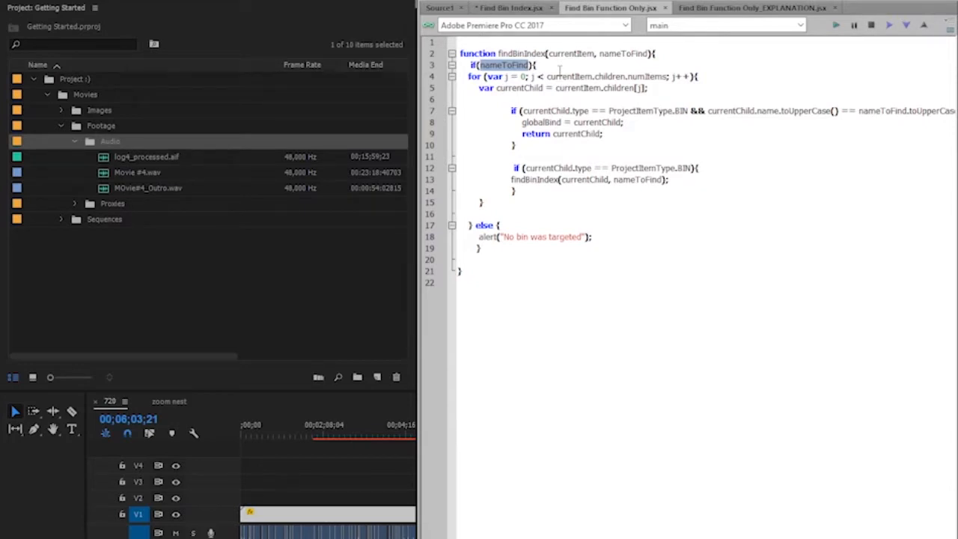
double_click(540, 236)
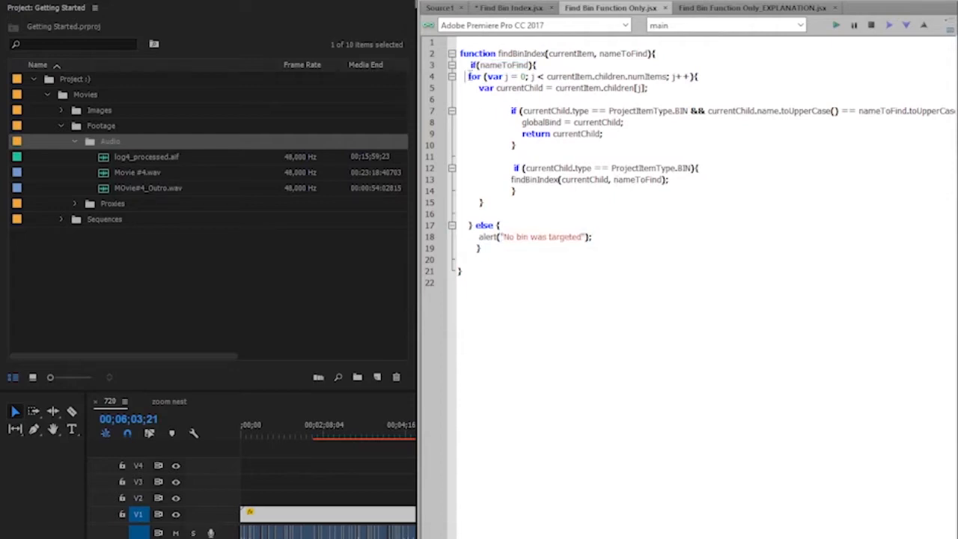
Switch to the Find Bin Function Only EXPLANATION script
click(752, 9)
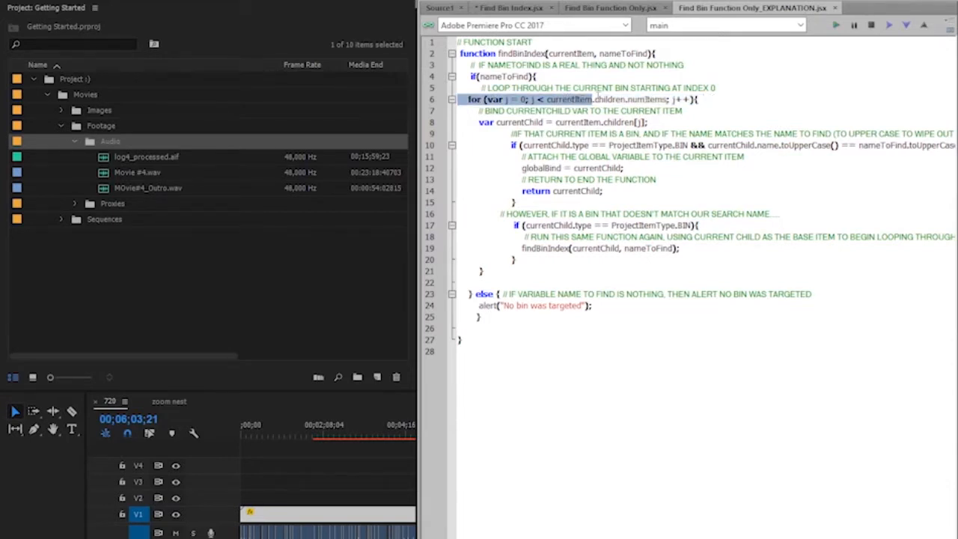
Return to Find Bin Index.jsx and highlight the findBinIndex(app.project.rootItem, findMe) call
click(598, 99)
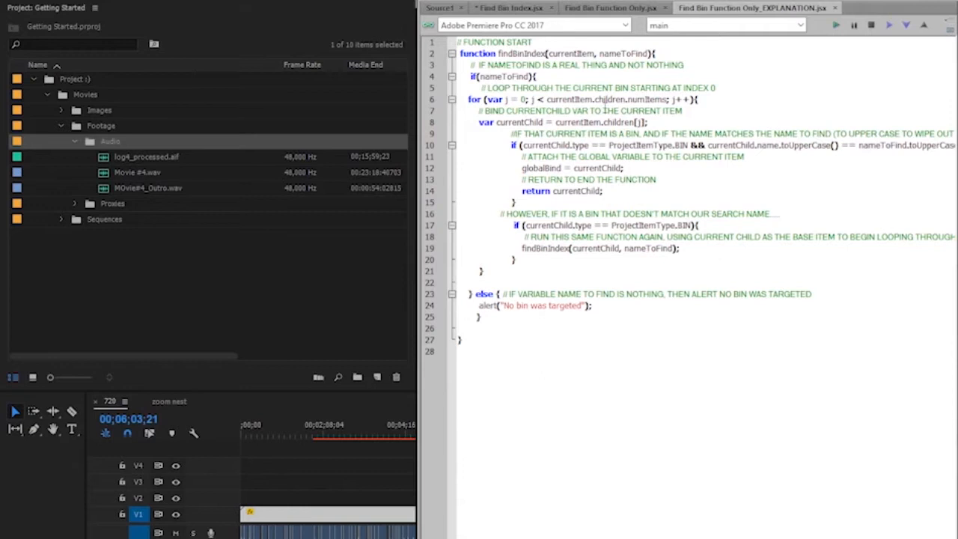
double_click(568, 99)
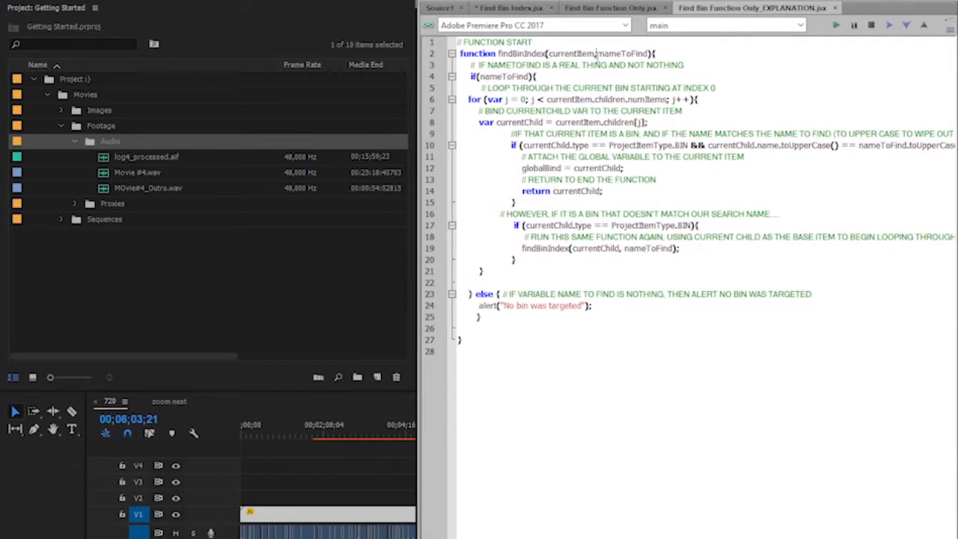
click(509, 9)
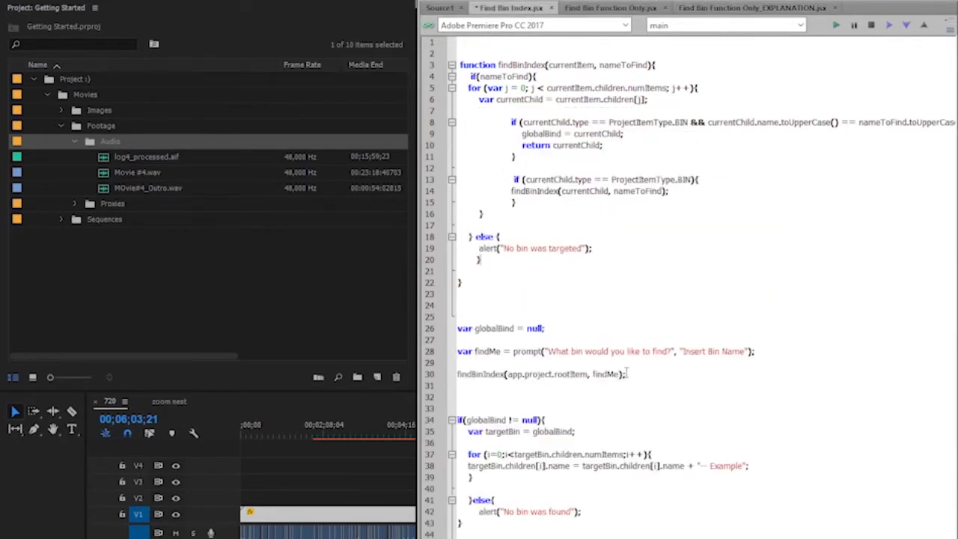
triple_click(539, 374)
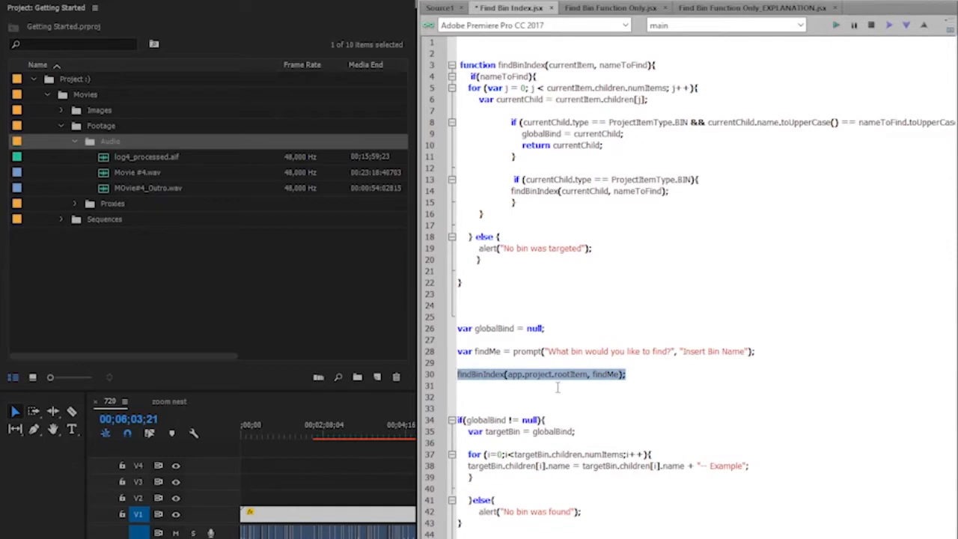
click(551, 374)
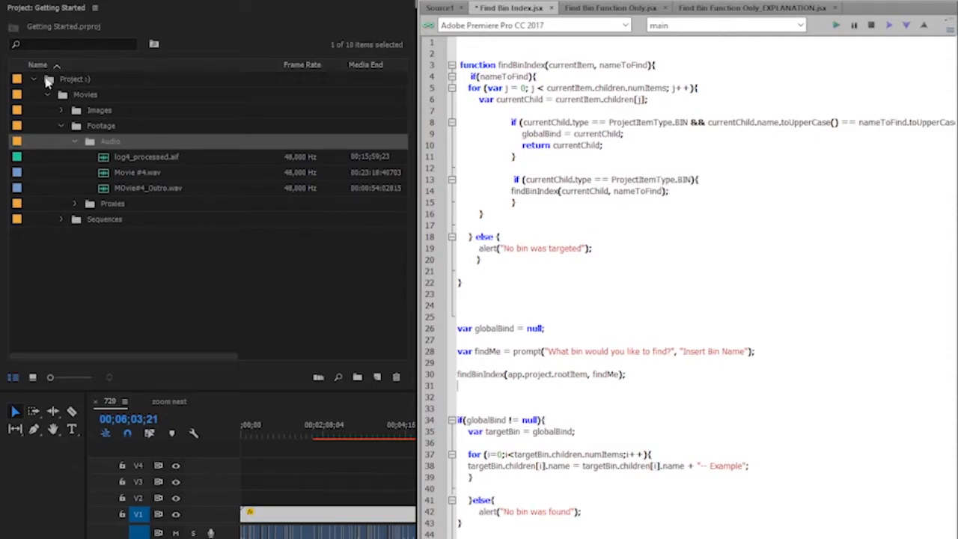
Fold Premiere's tree to the root bin while reviewing the call's first argument
click(33, 78)
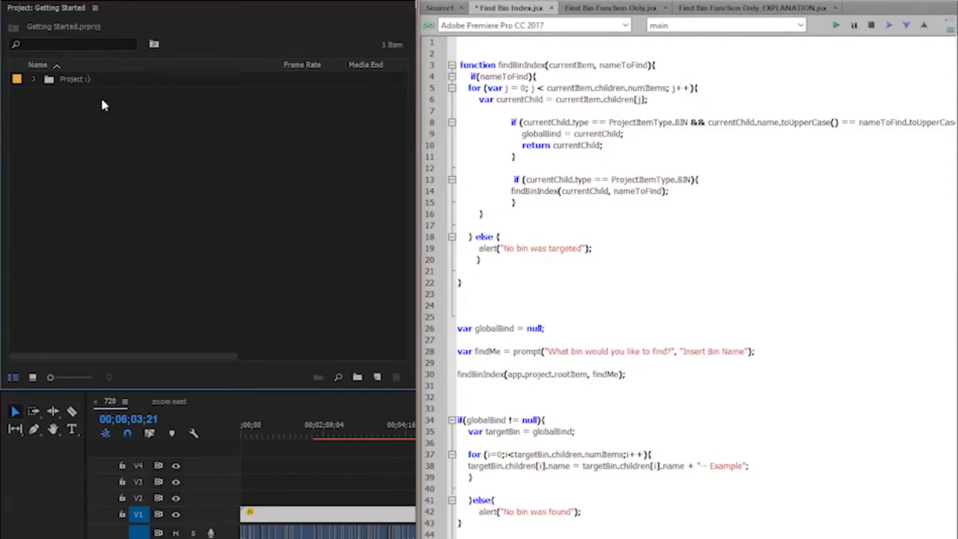
mouse_move(560, 369)
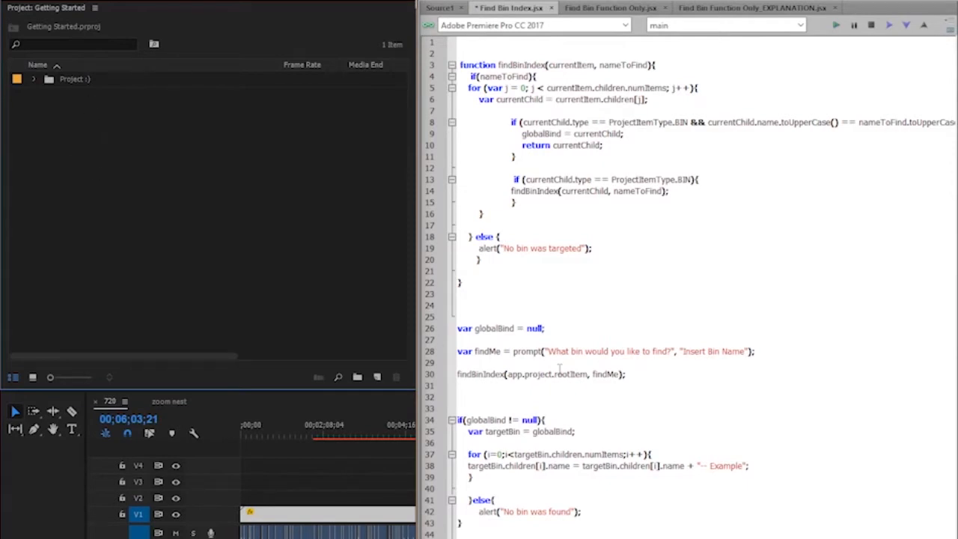
click(75, 78)
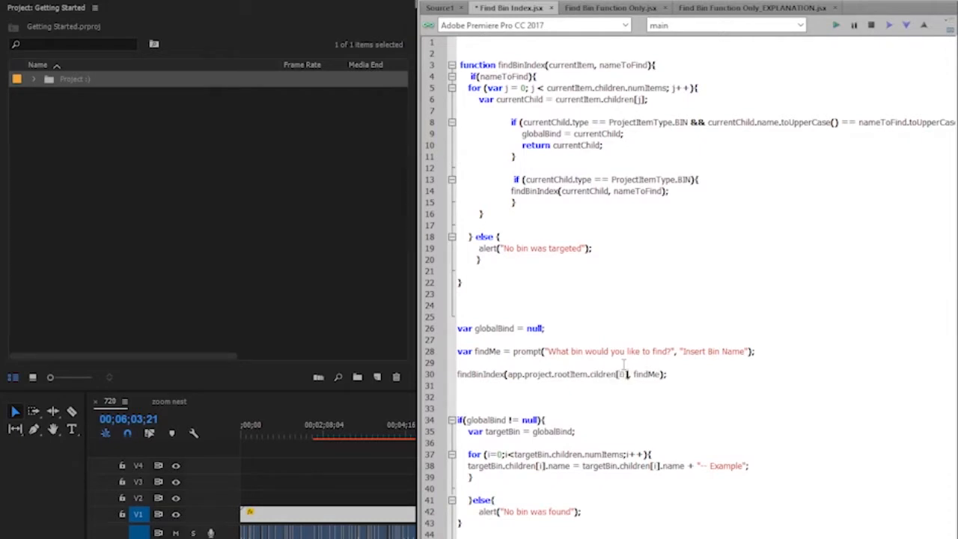
click(613, 374)
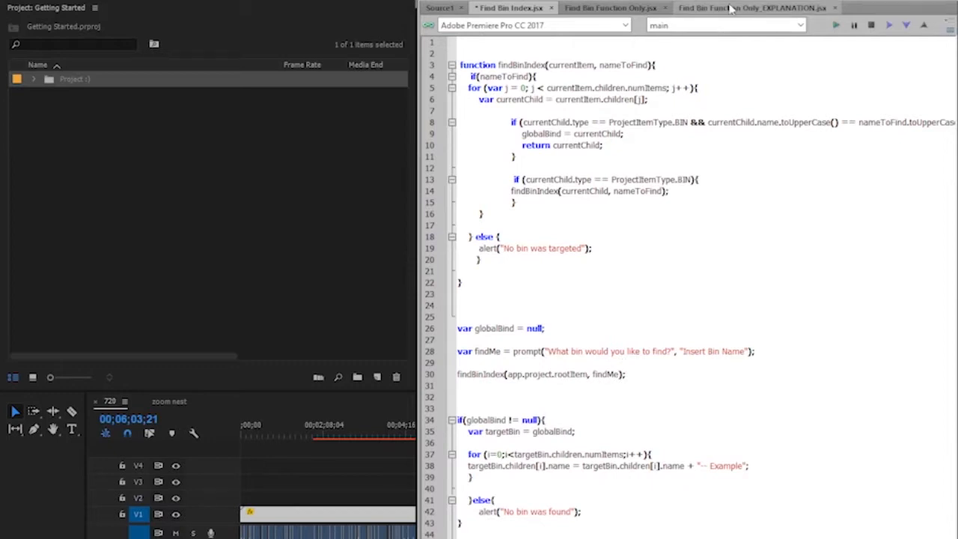
Review the EXPLANATION script, highlighting currentItem and a loop variable
click(752, 9)
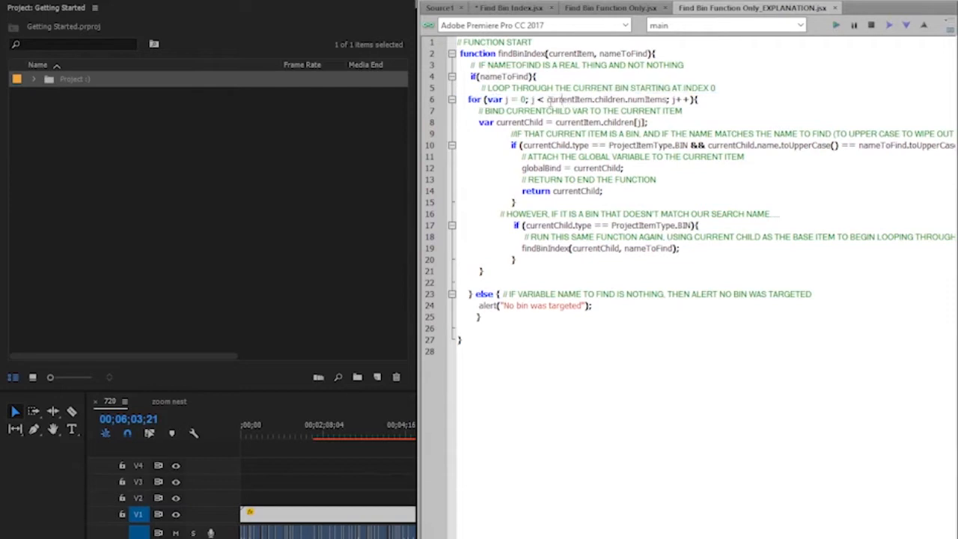
double_click(569, 99)
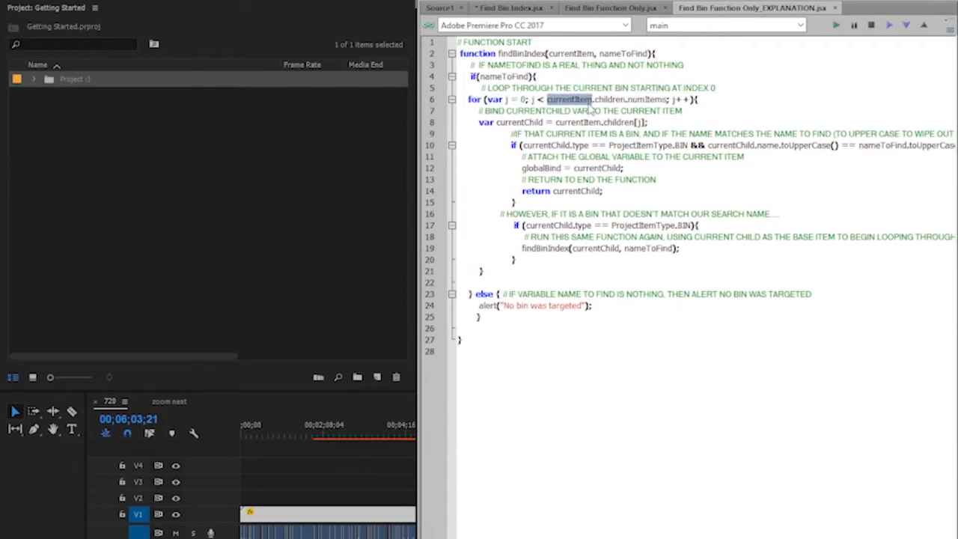
mouse_move(638, 99)
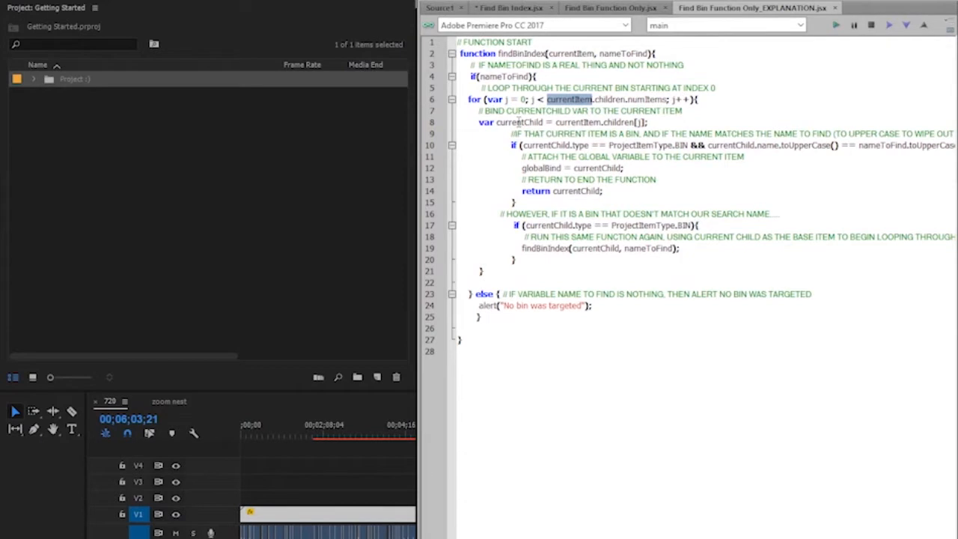
double_click(512, 122)
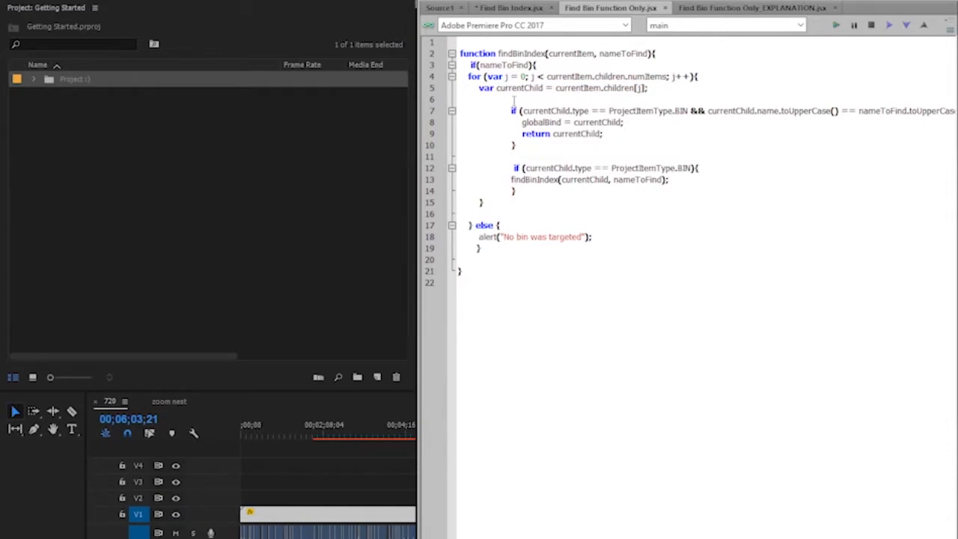
double_click(556, 110)
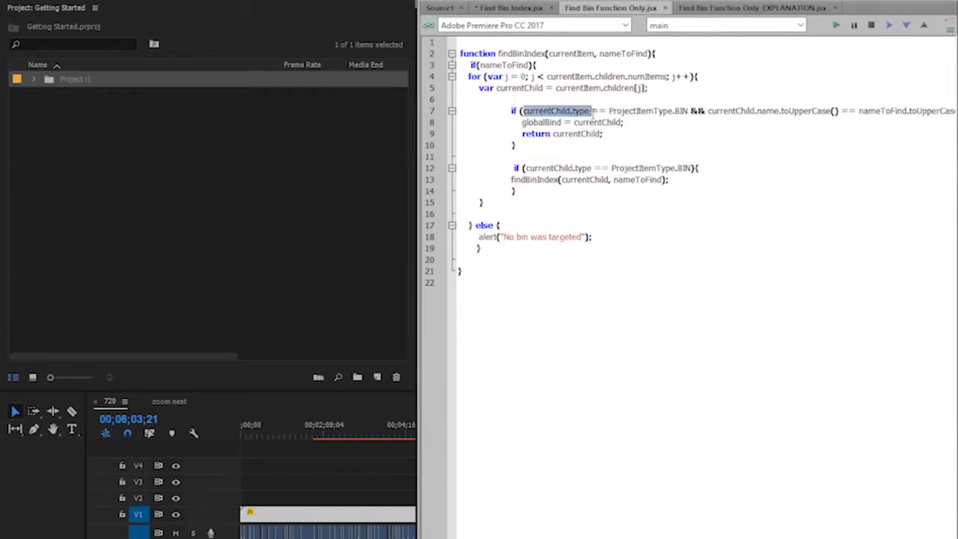
drag(590, 111, 686, 111)
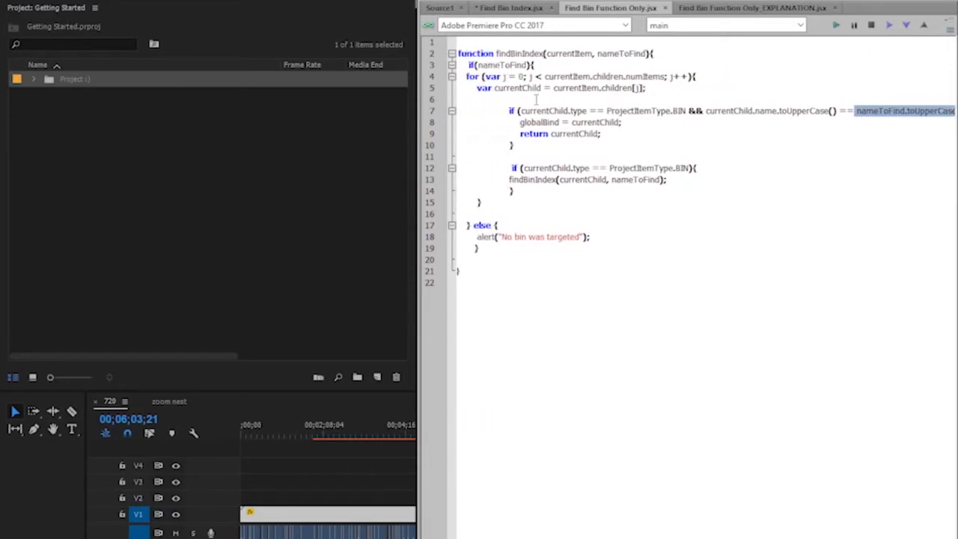
double_click(538, 123)
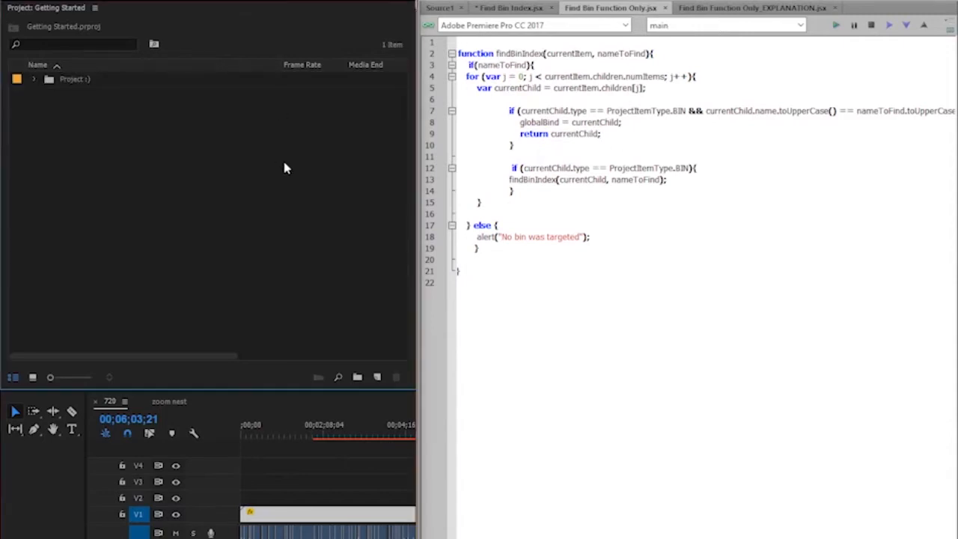
click(33, 78)
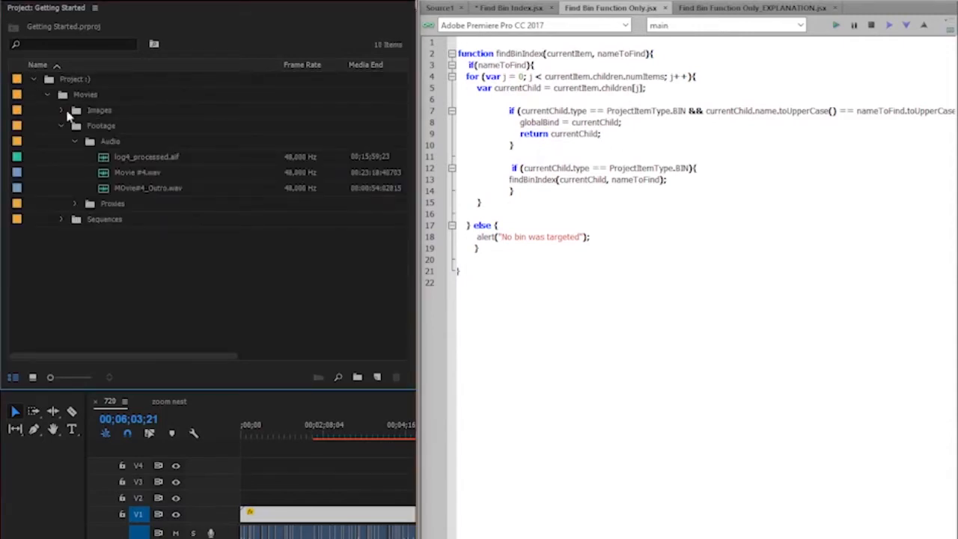
click(46, 93)
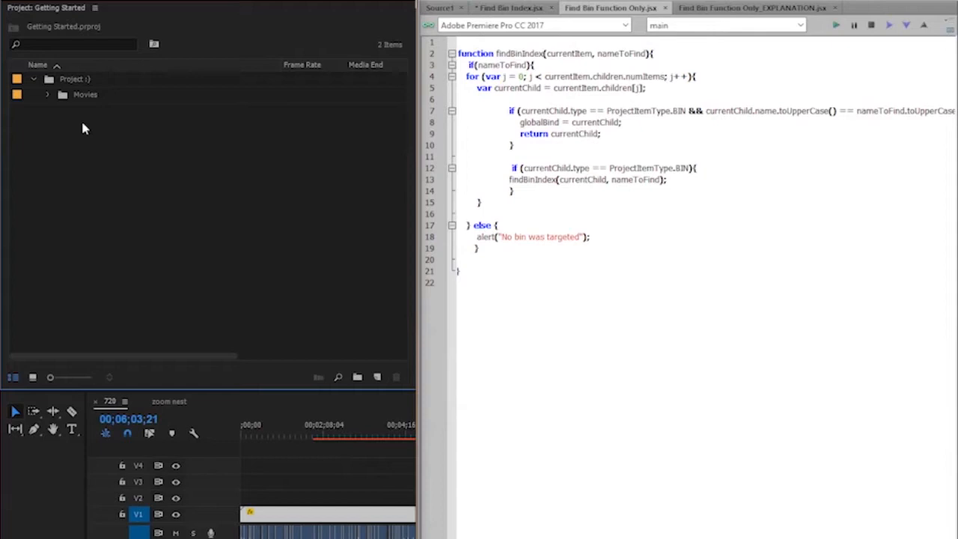
mouse_move(618, 133)
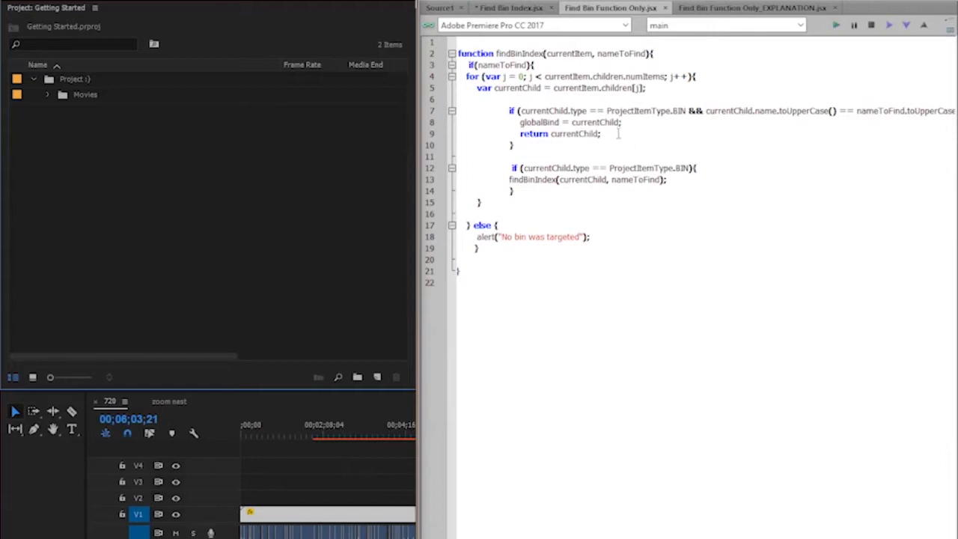
drag(519, 123, 603, 134)
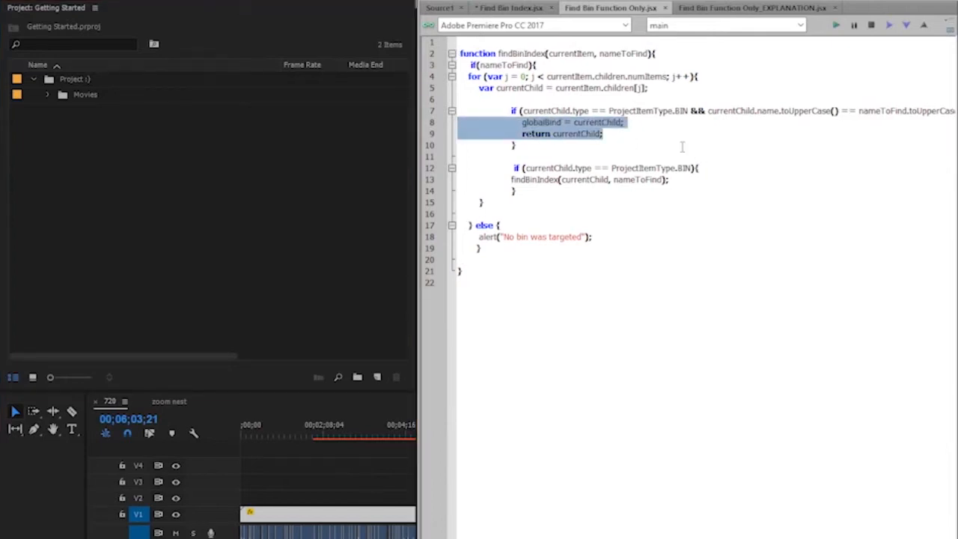
click(528, 201)
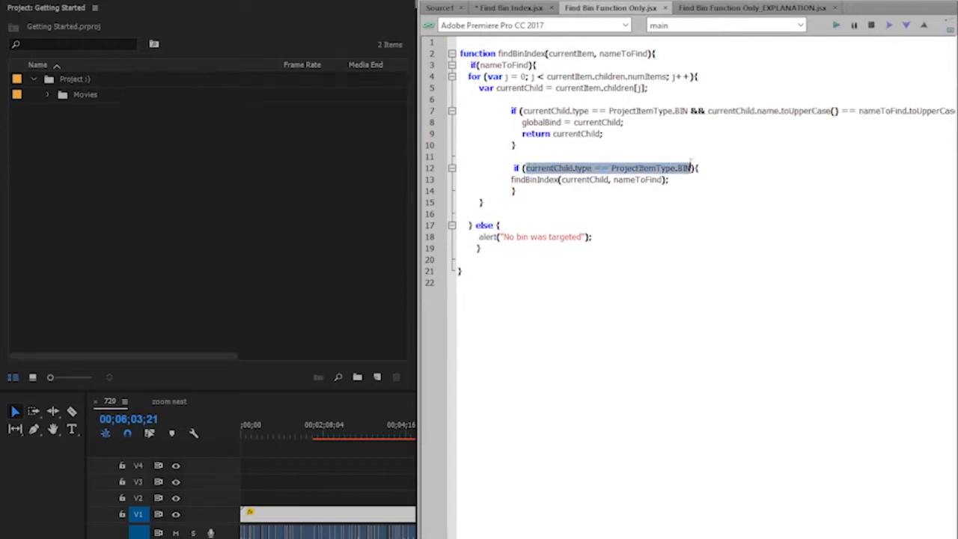
click(512, 179)
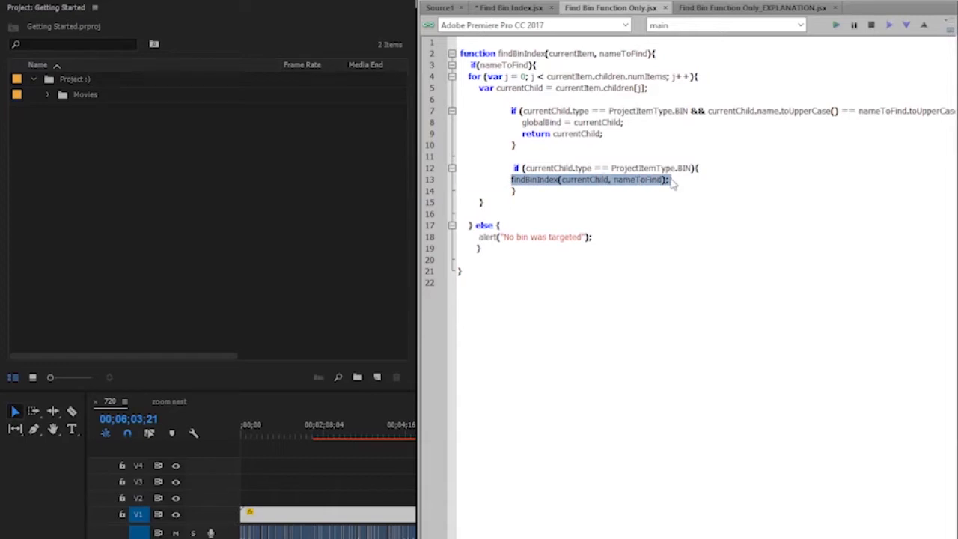
click(673, 179)
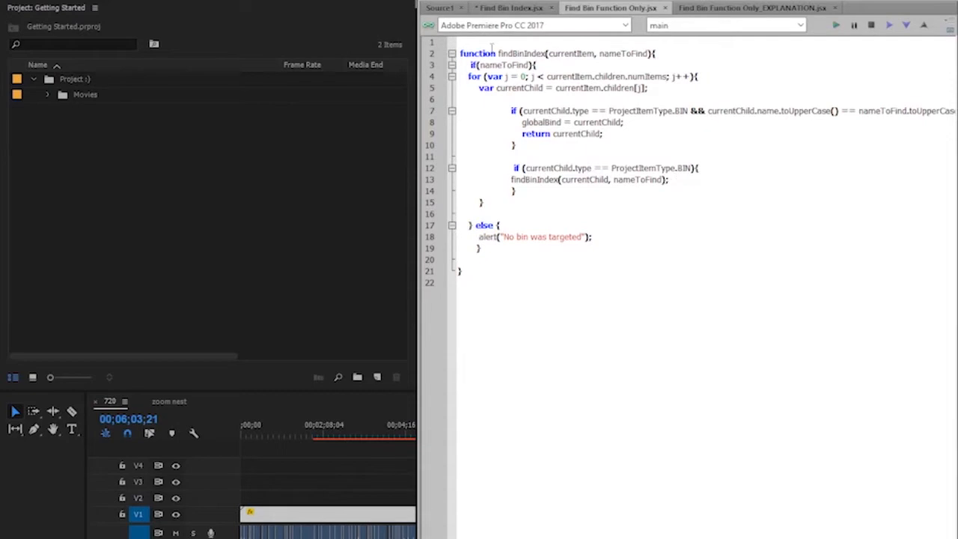
click(672, 180)
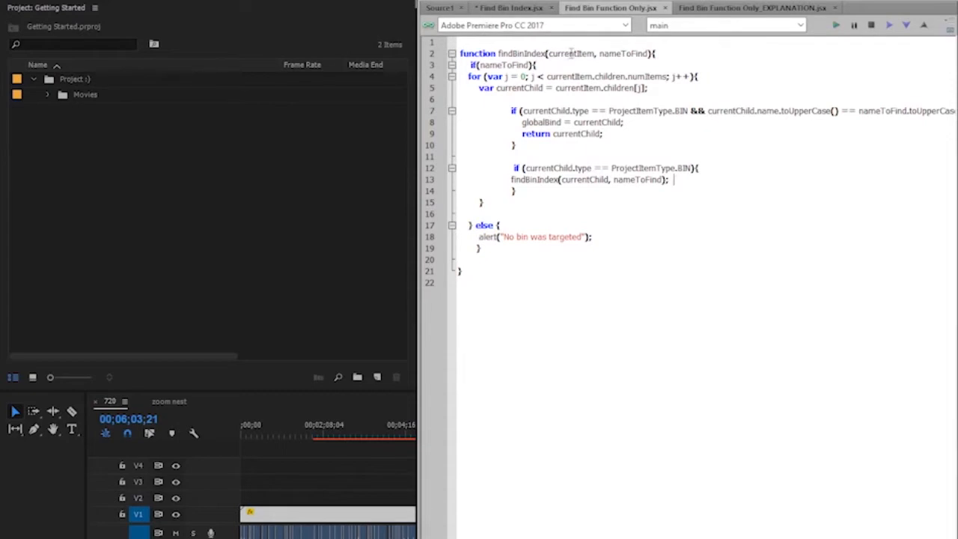
double_click(572, 53)
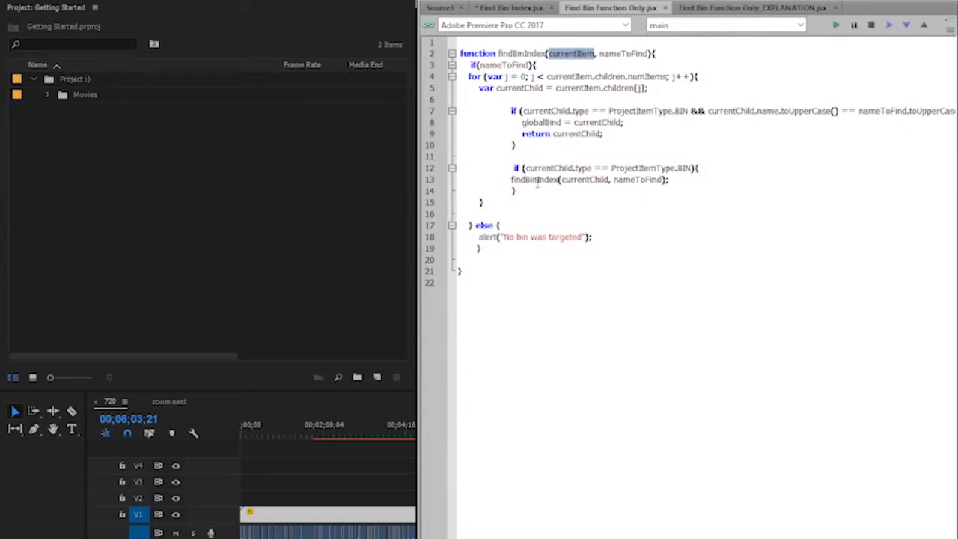
double_click(583, 180)
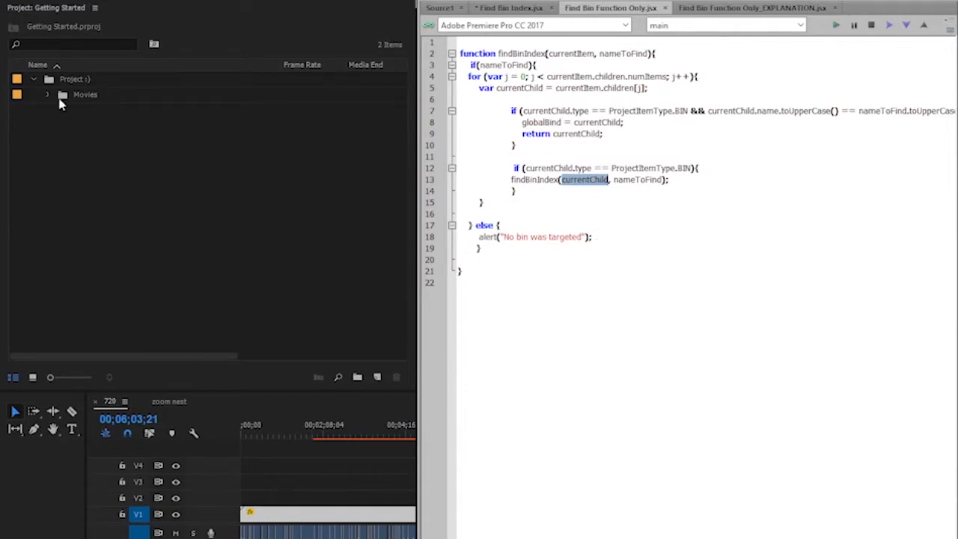
click(33, 78)
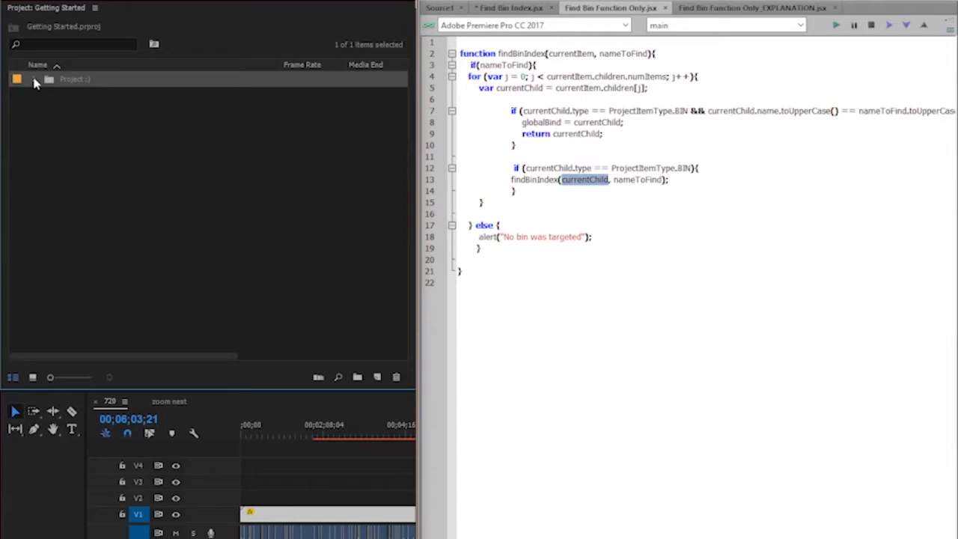
Expand the root, Movies and Images bins, select Audio, then collapse the Audio bin
click(34, 77)
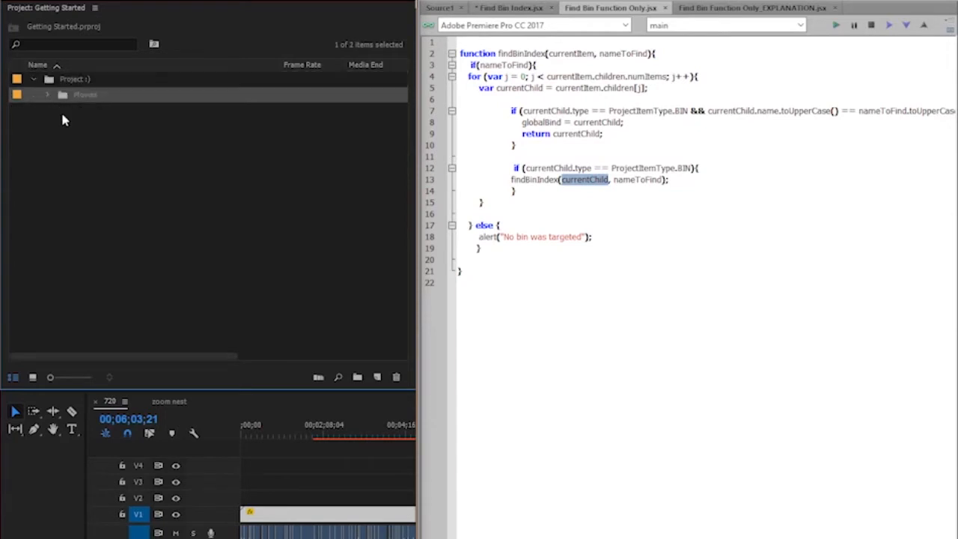
click(48, 94)
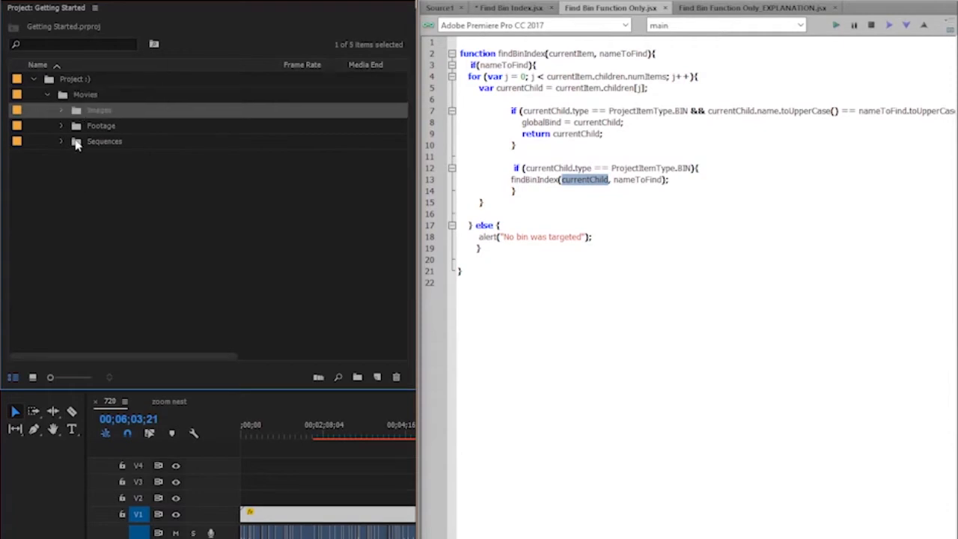
mouse_move(77, 176)
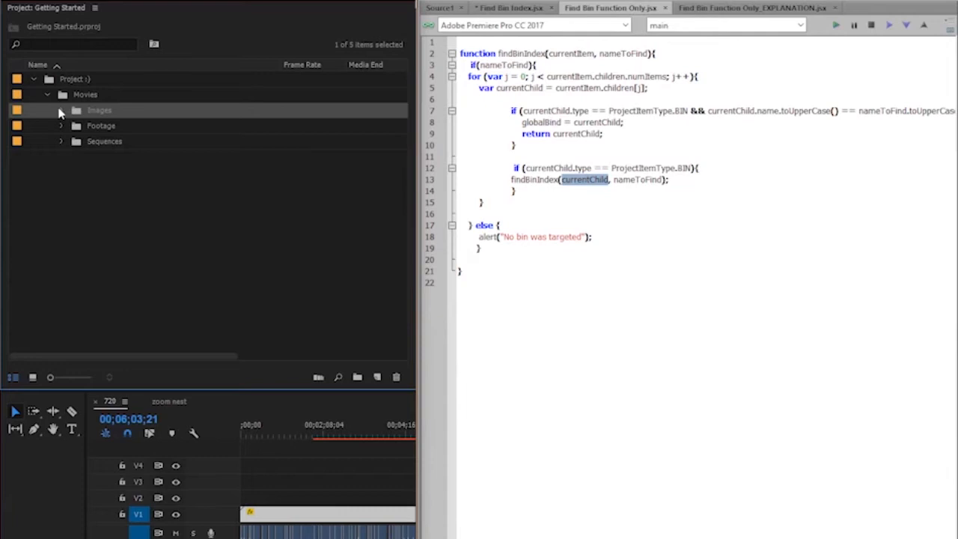
click(51, 111)
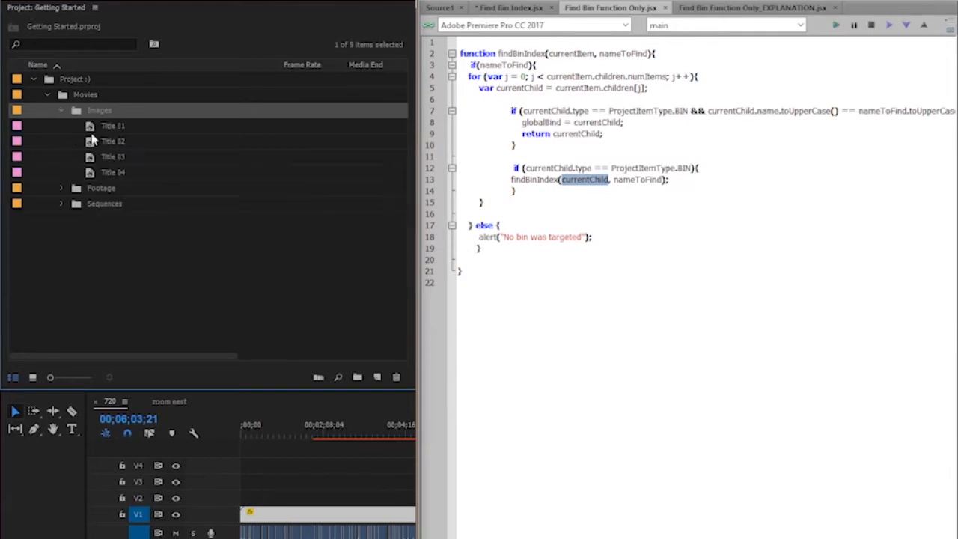
click(112, 140)
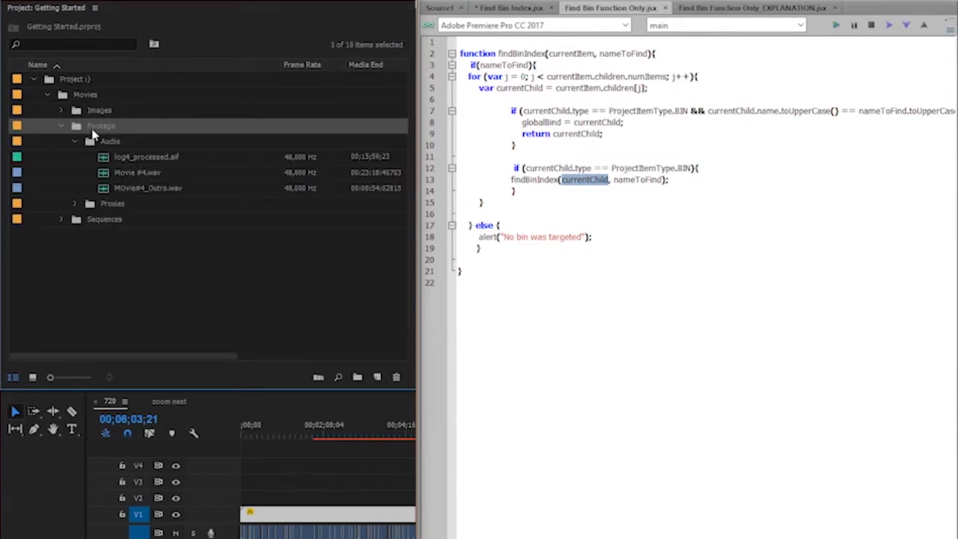
click(74, 141)
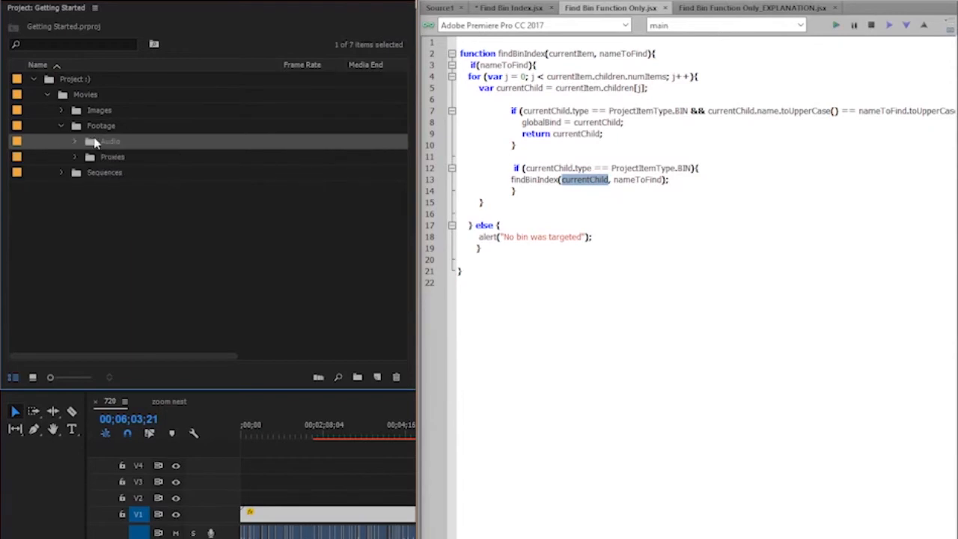
mouse_move(84, 144)
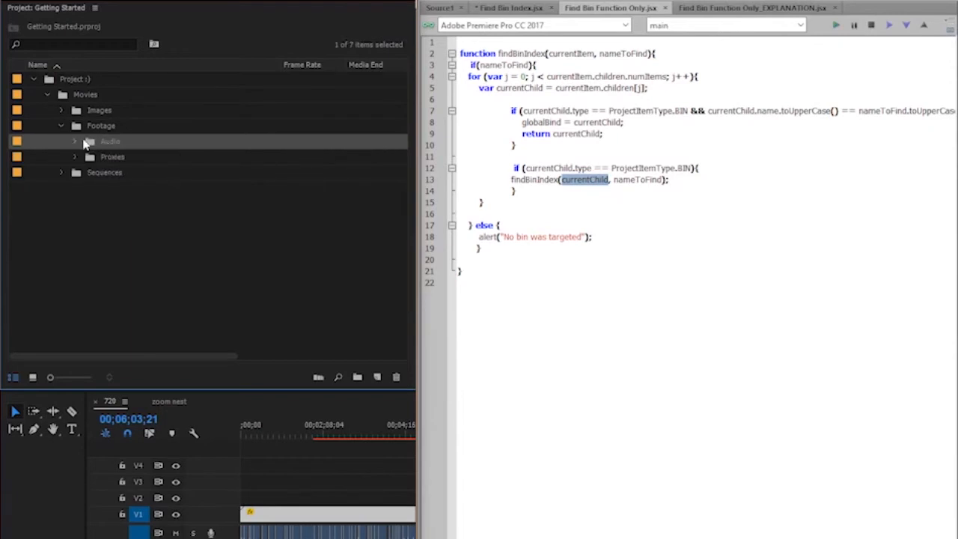
mouse_move(117, 143)
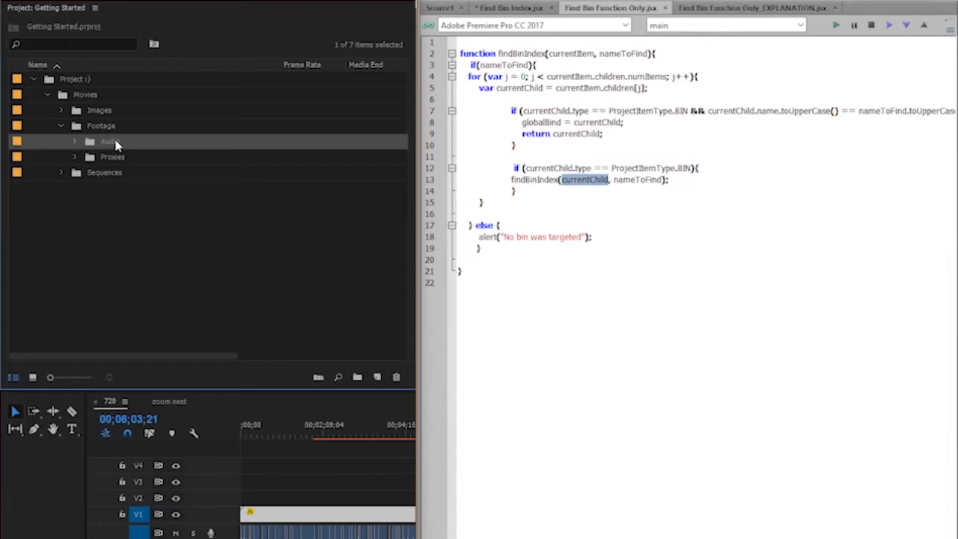
mouse_move(146, 147)
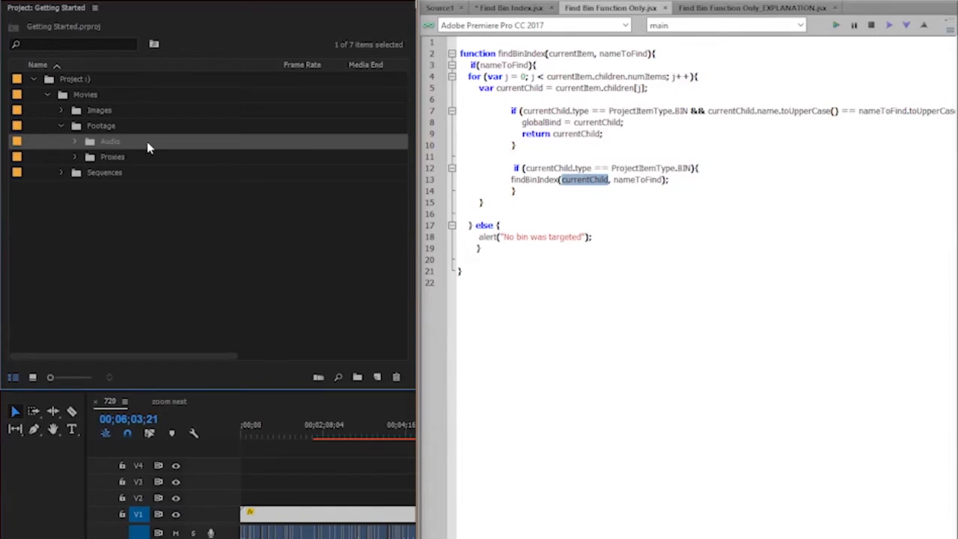
mouse_move(113, 158)
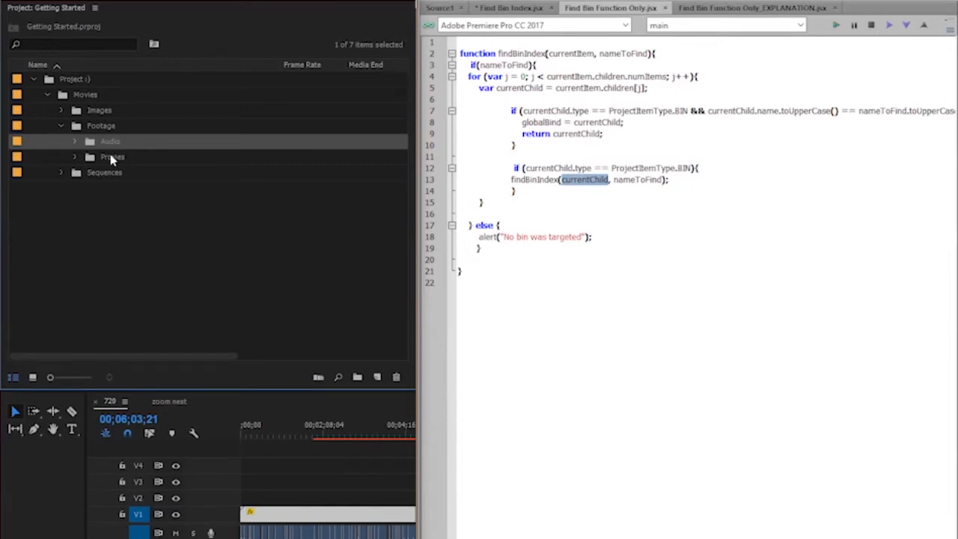
Review the script code and switch to the commented explanation version
click(656, 206)
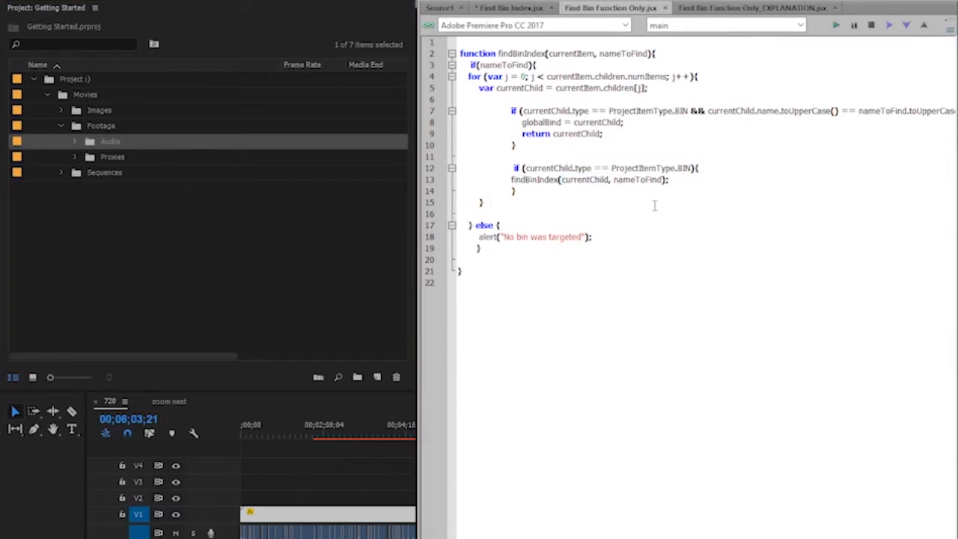
click(488, 202)
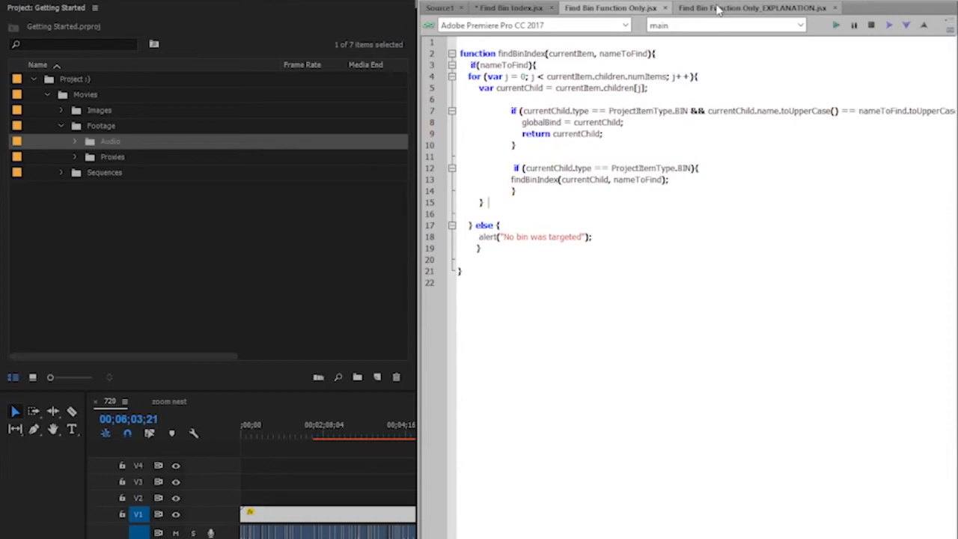
click(754, 8)
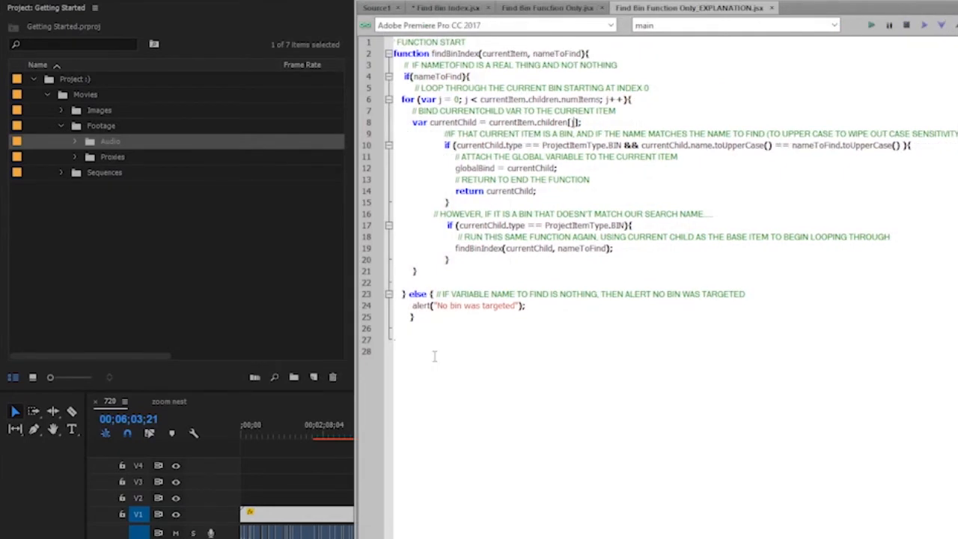
Switch to the main Find Bin Index.jsx script
click(446, 7)
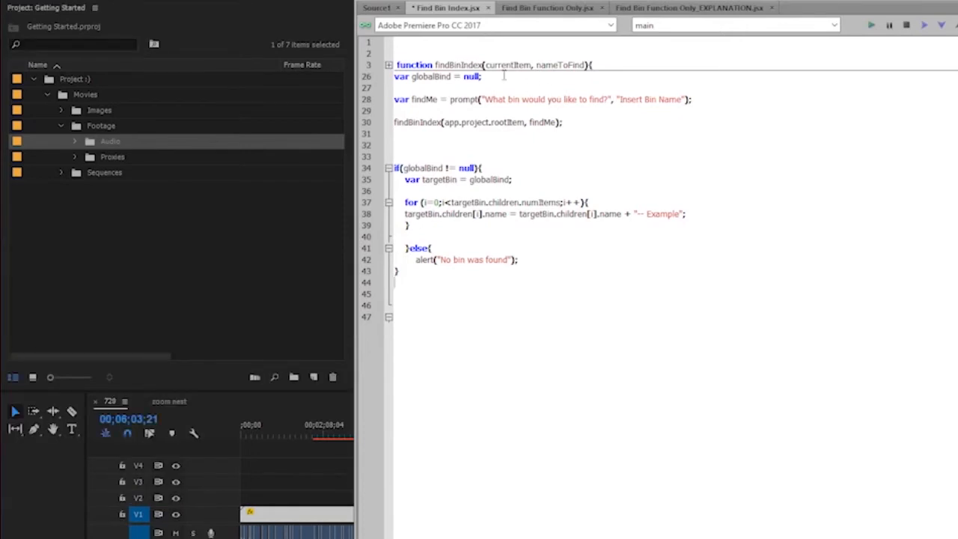
mouse_move(431, 75)
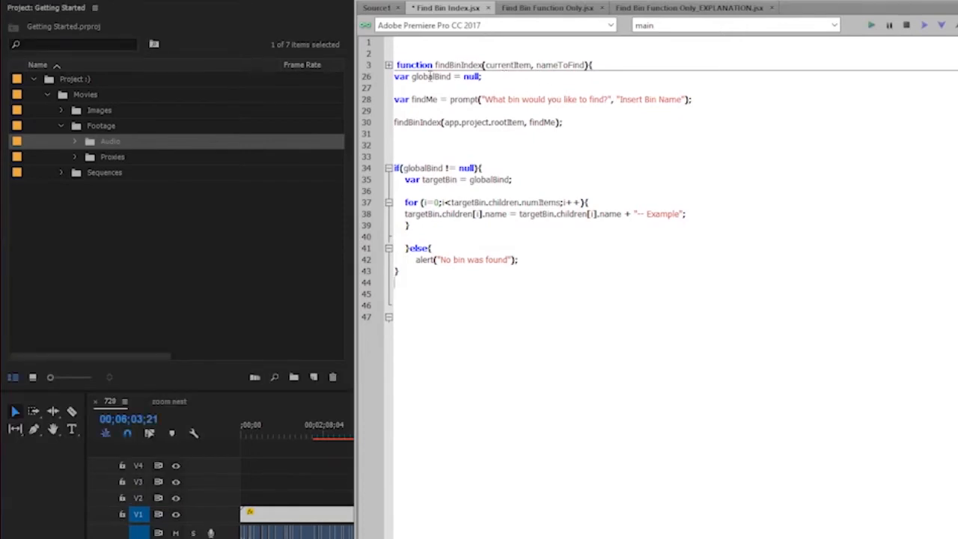
double_click(428, 76)
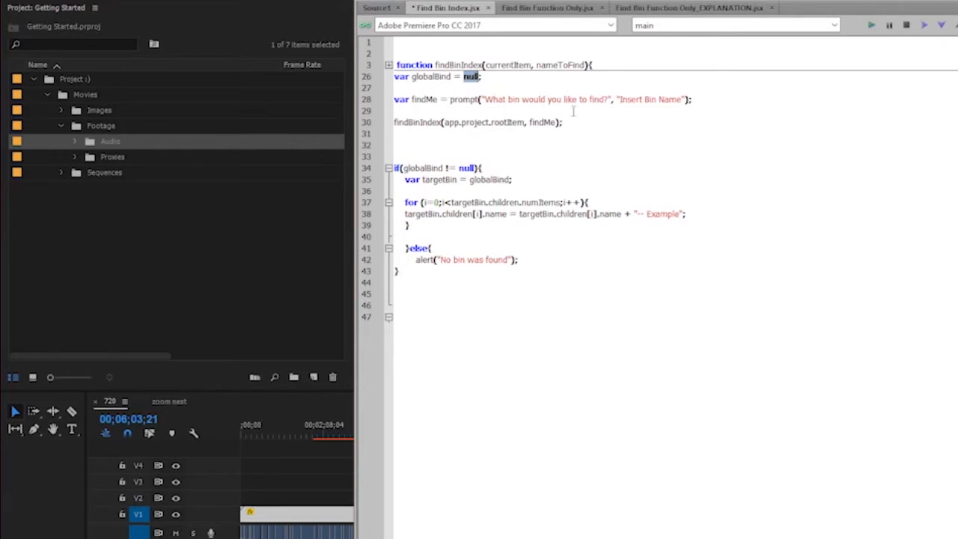
double_click(650, 98)
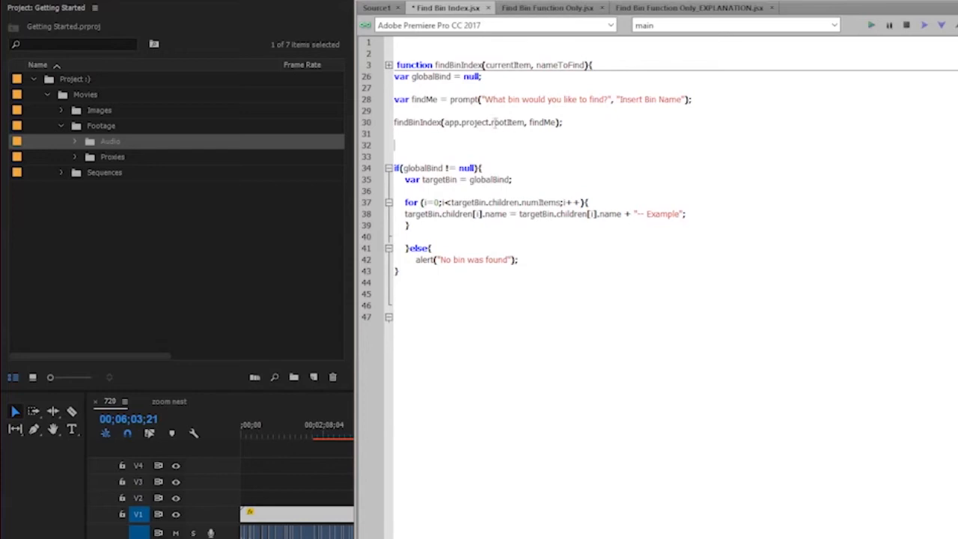
double_click(482, 123)
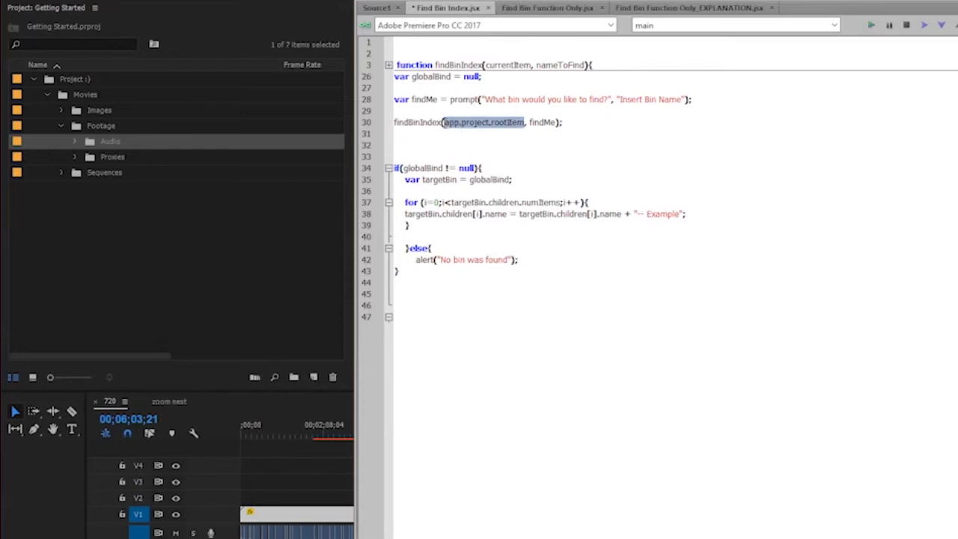
click(530, 123)
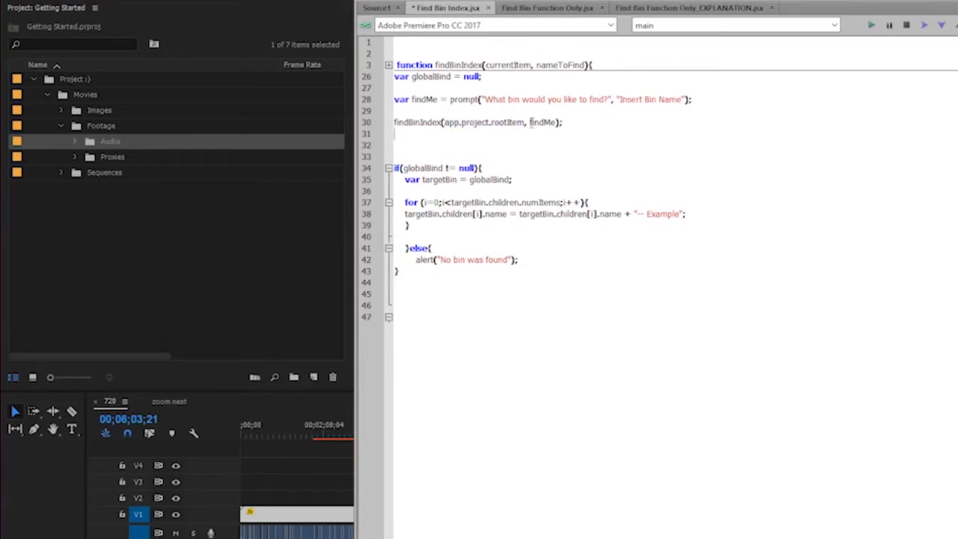
double_click(542, 122)
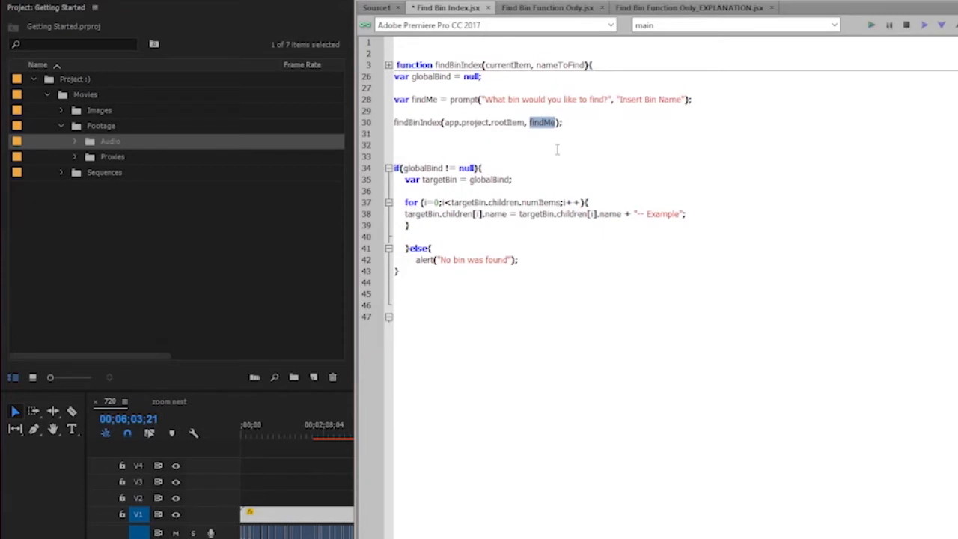
click(417, 77)
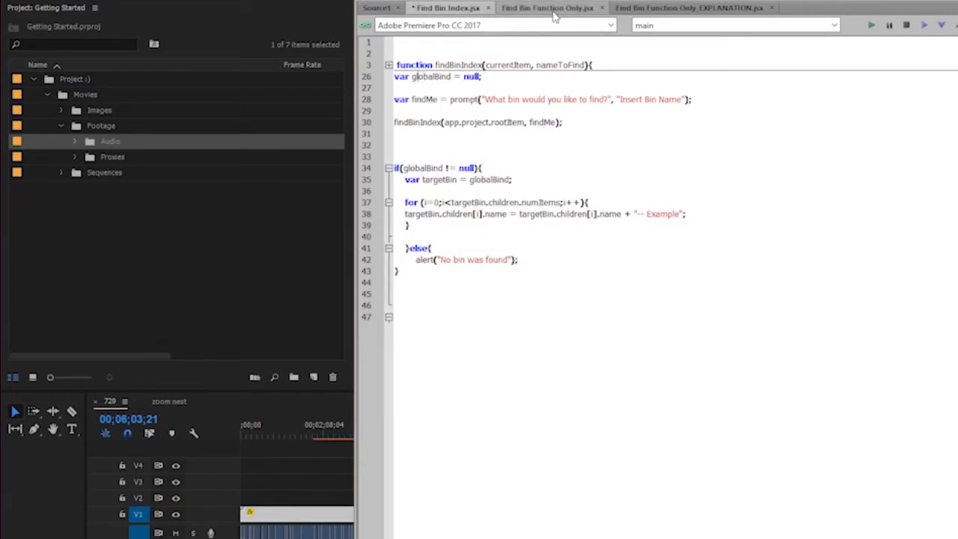
click(548, 8)
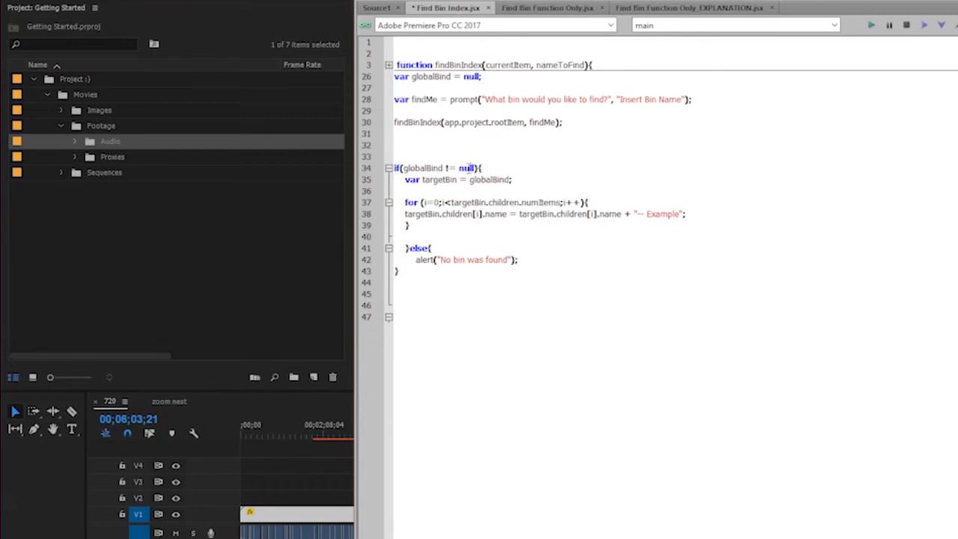
click(485, 76)
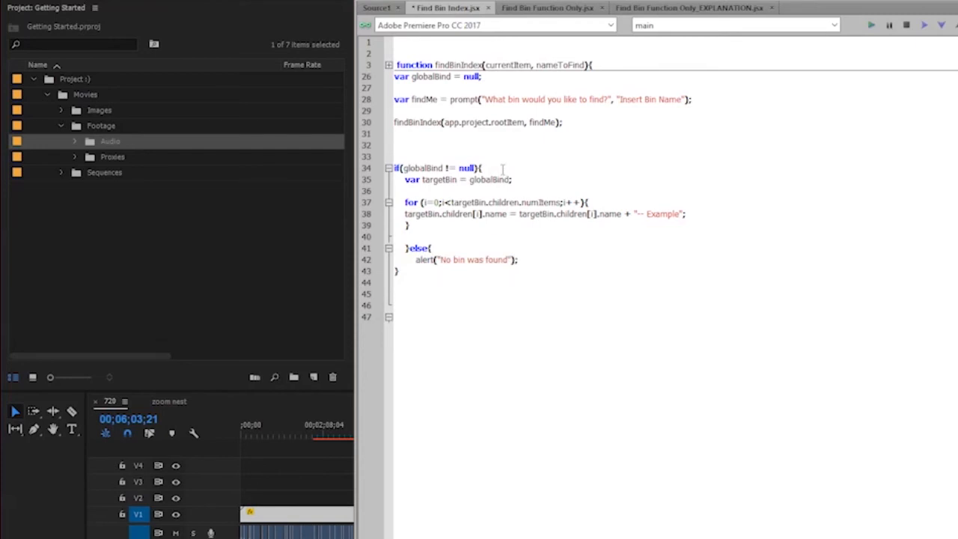
Expand the Audio bin in Premiere and highlight the currentItem function parameter
click(75, 141)
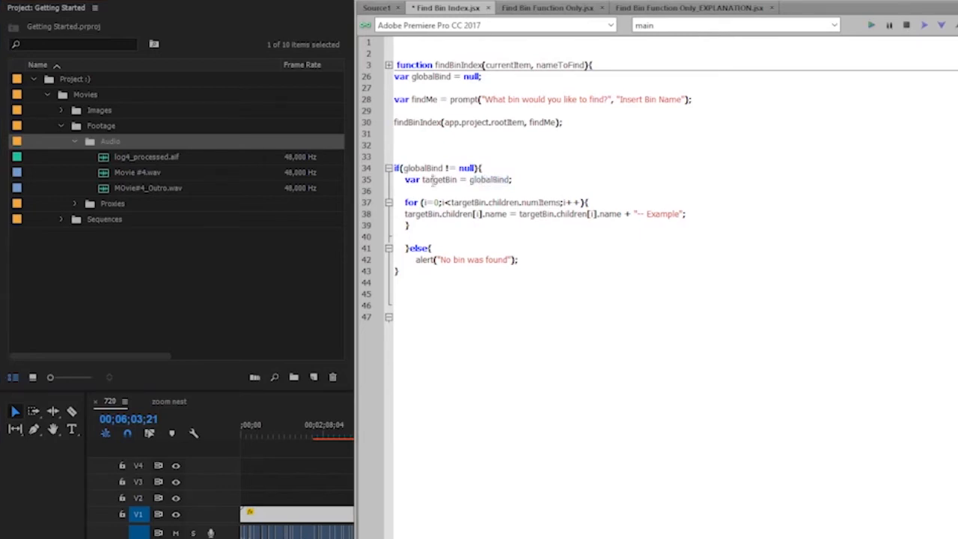
double_click(440, 180)
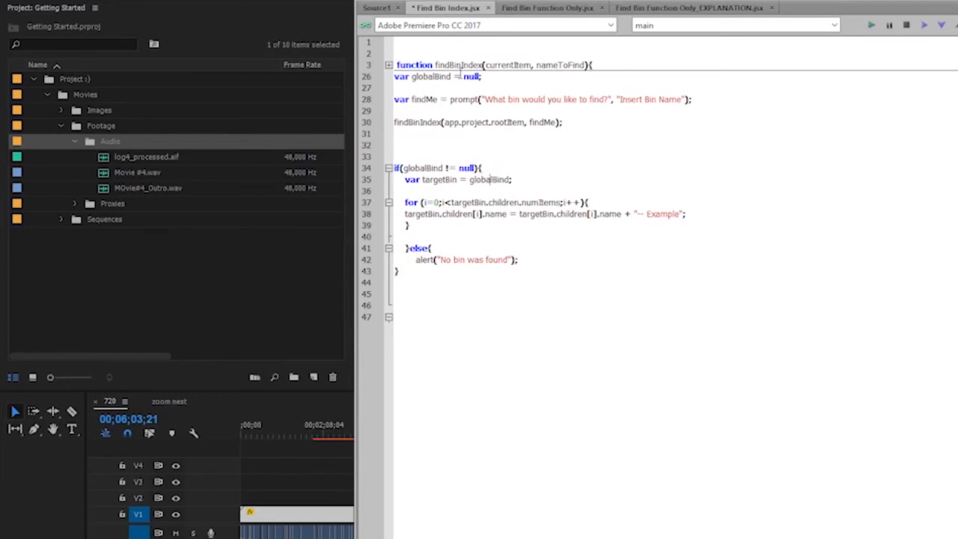
double_click(507, 66)
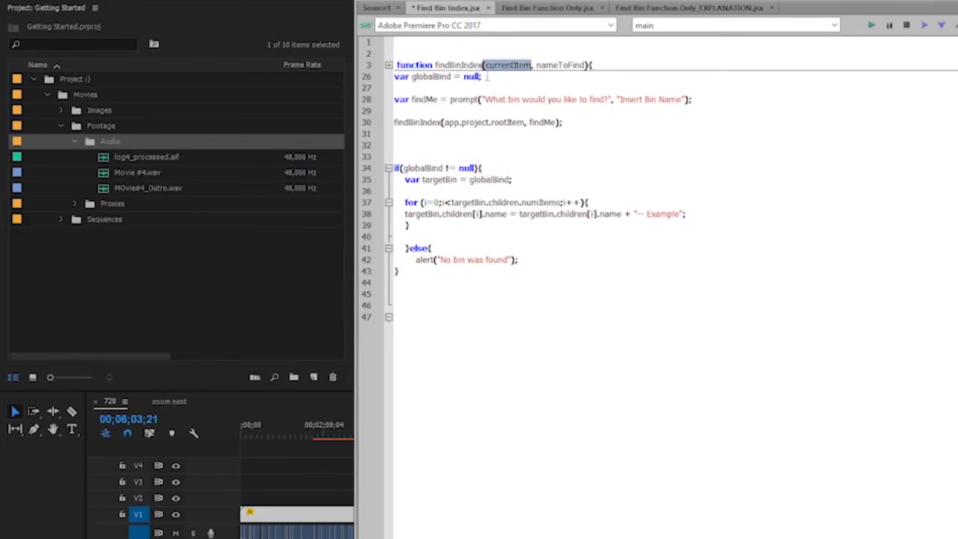
Highlight globalBind being assigned to targetBin in the found-bin renaming code
click(496, 180)
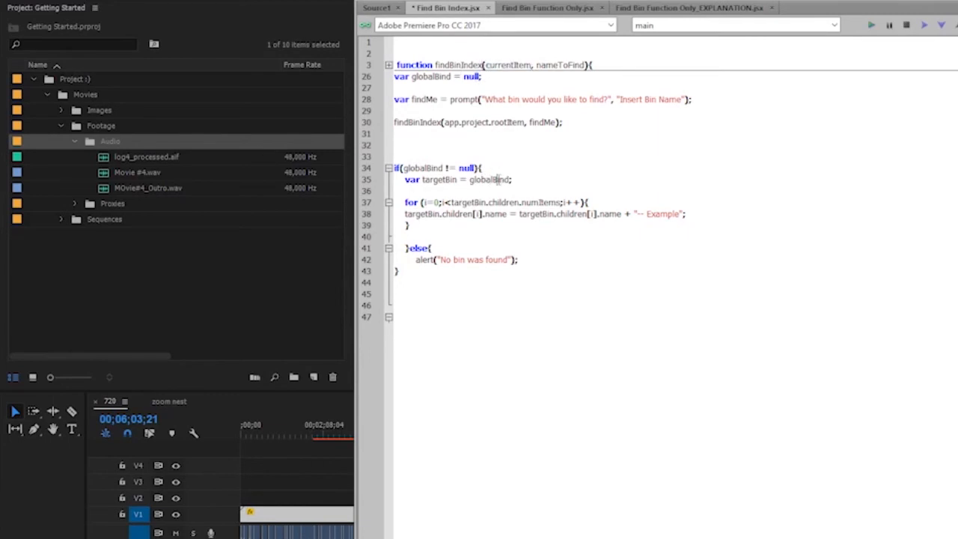
double_click(490, 180)
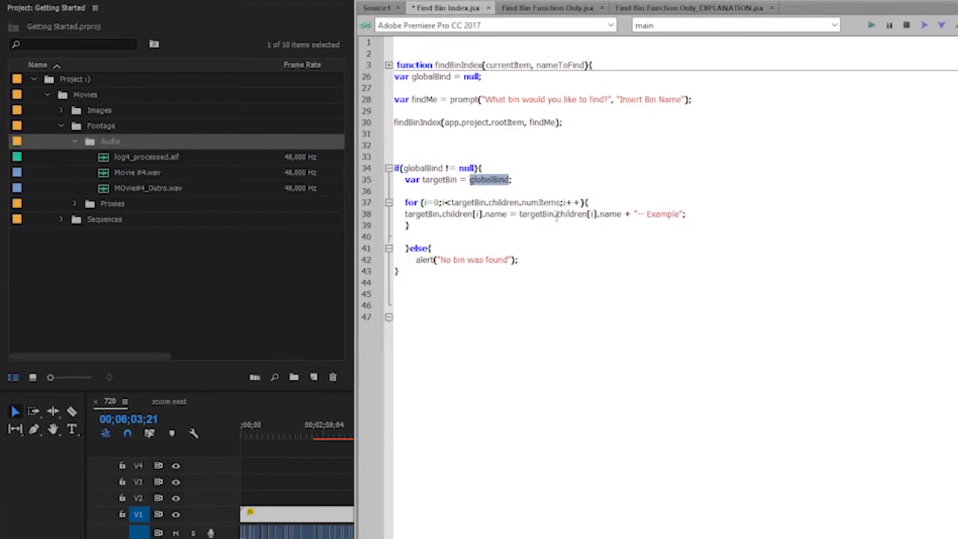
mouse_move(554, 178)
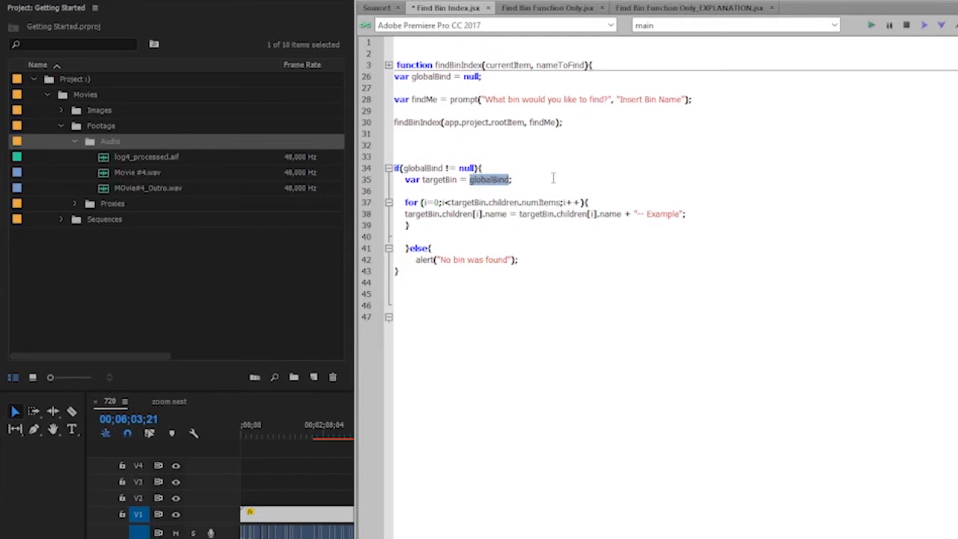
double_click(440, 180)
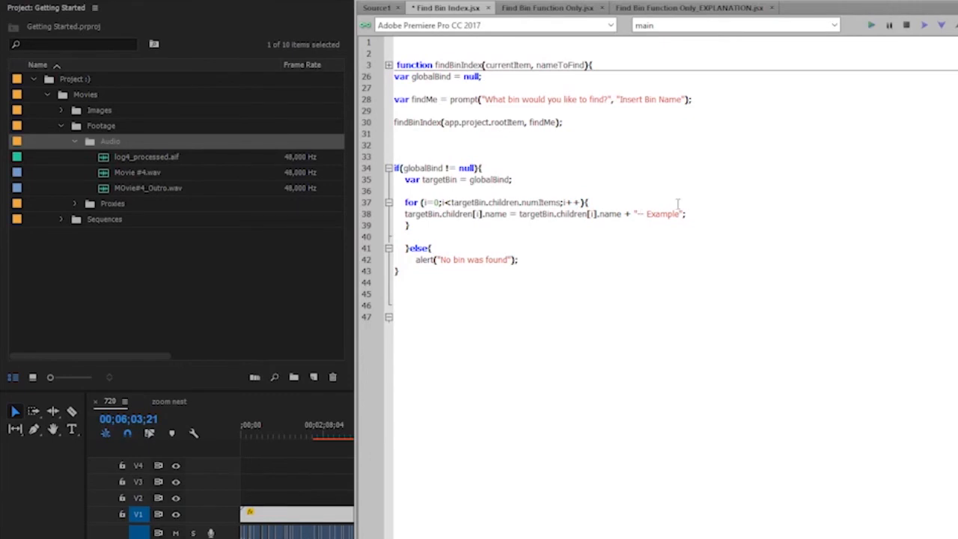
Re-expand Premiere's Audio bin showing its three clips, select the outro clip, and add a blank line in the rename loop
click(75, 141)
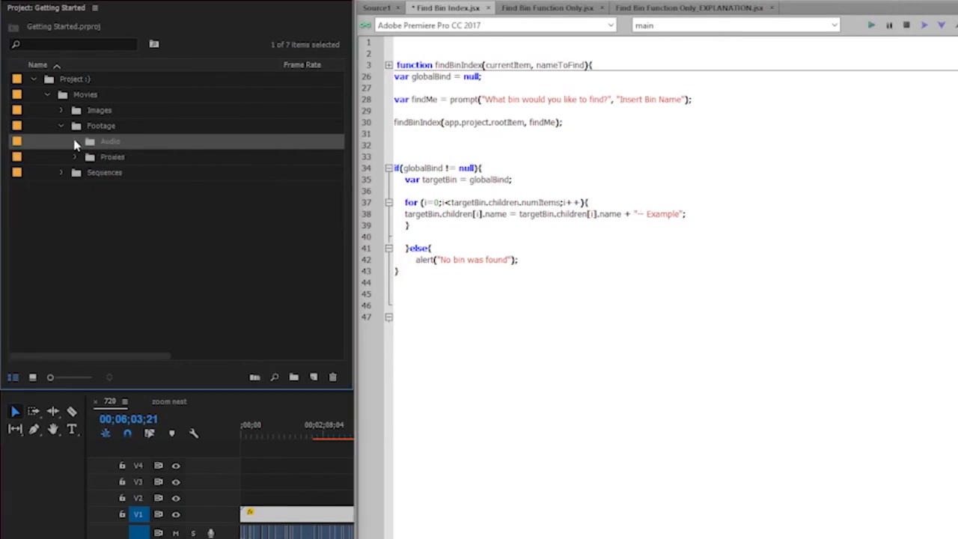
click(75, 141)
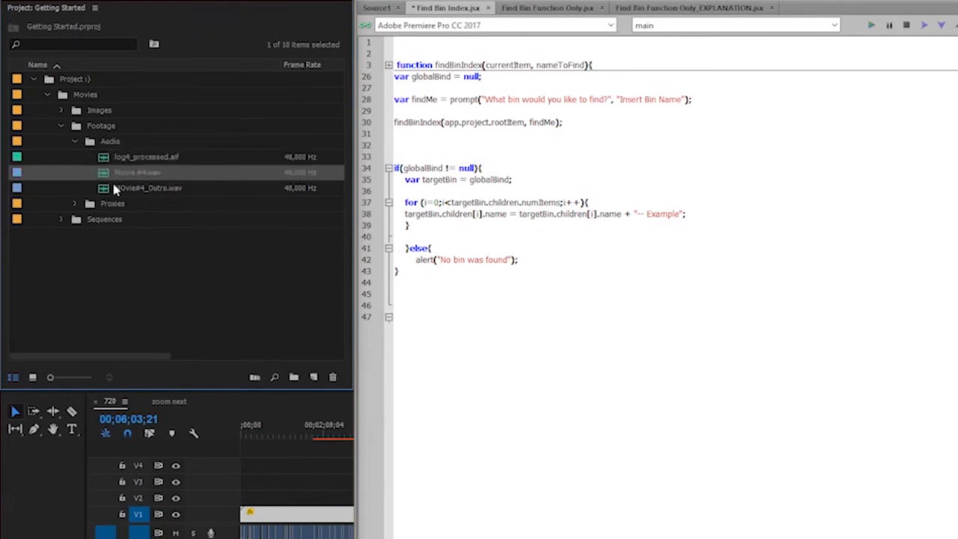
click(138, 188)
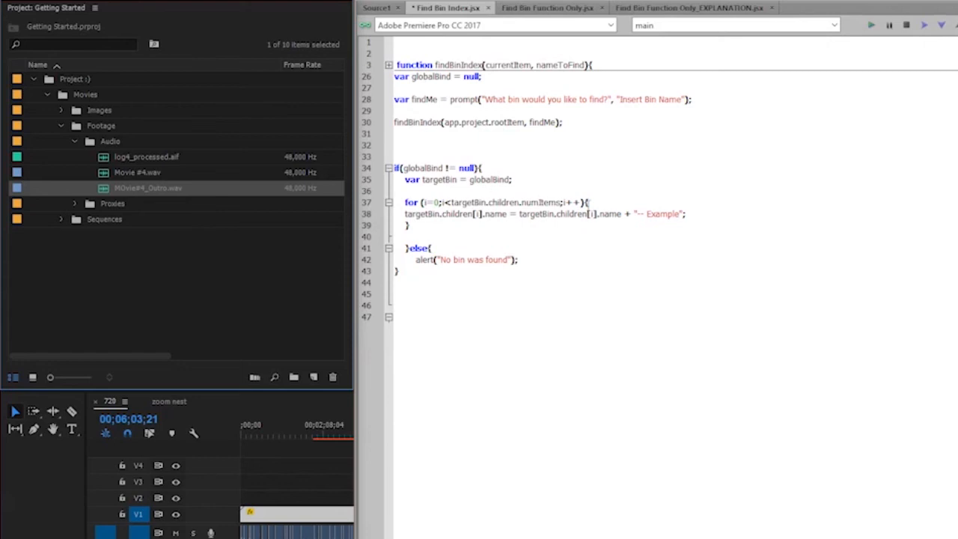
key(enter)
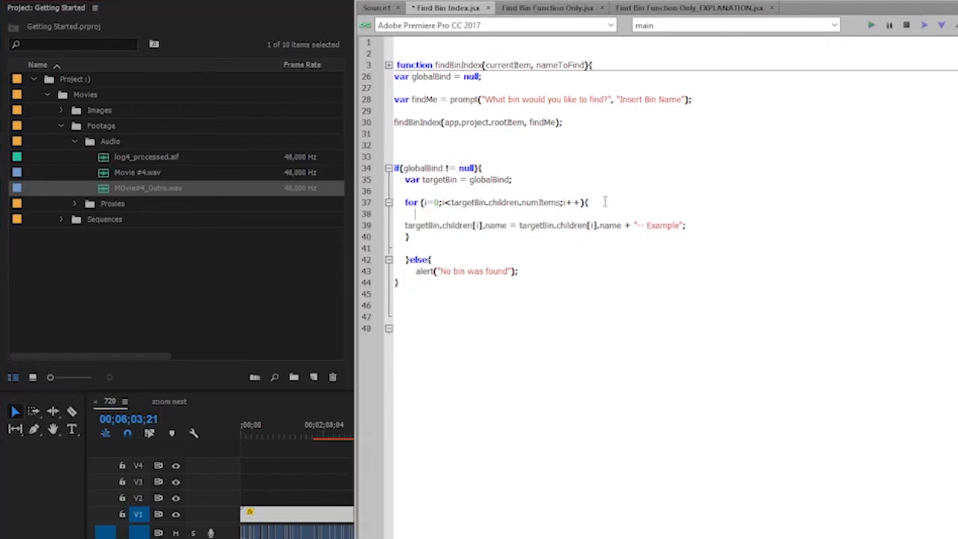